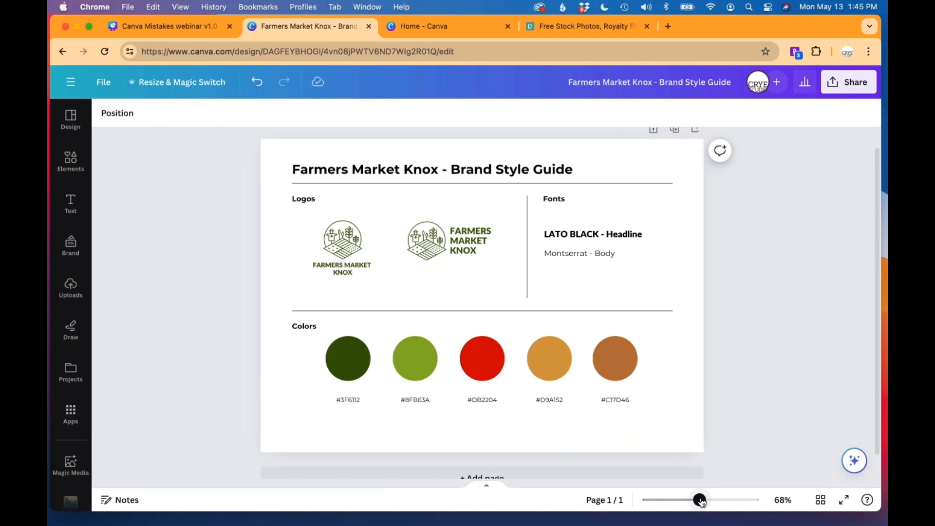
Review the style guide's two logo variants and the dark green, red and brown hex codes
left_click_drag(699, 500, 702, 499)
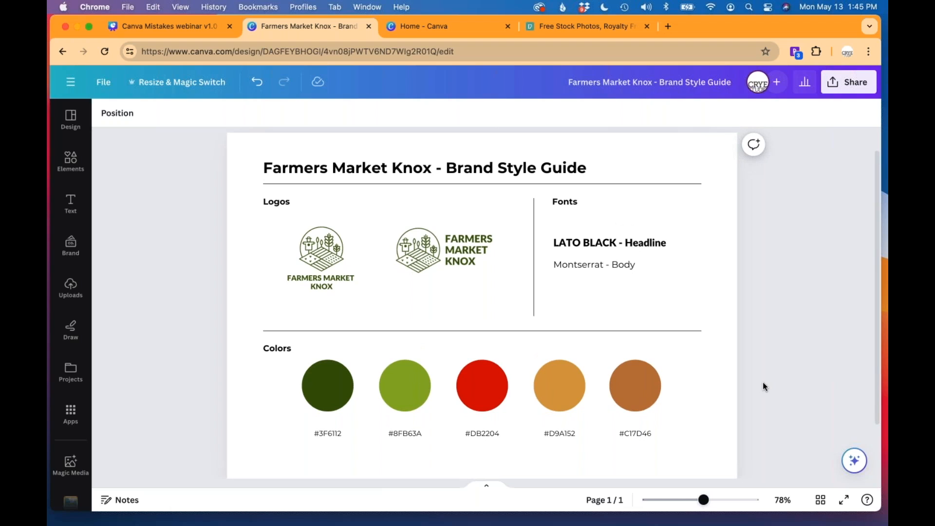
mouse_move(636, 216)
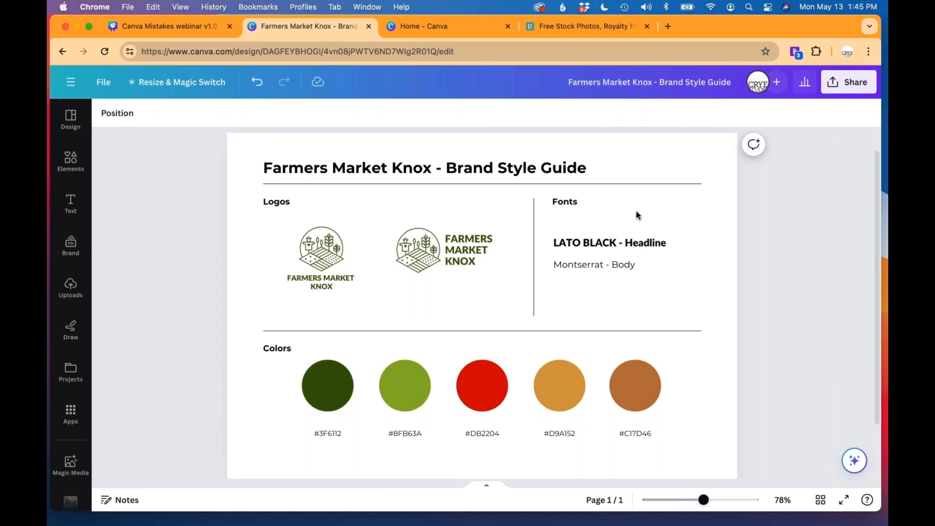
mouse_move(781, 275)
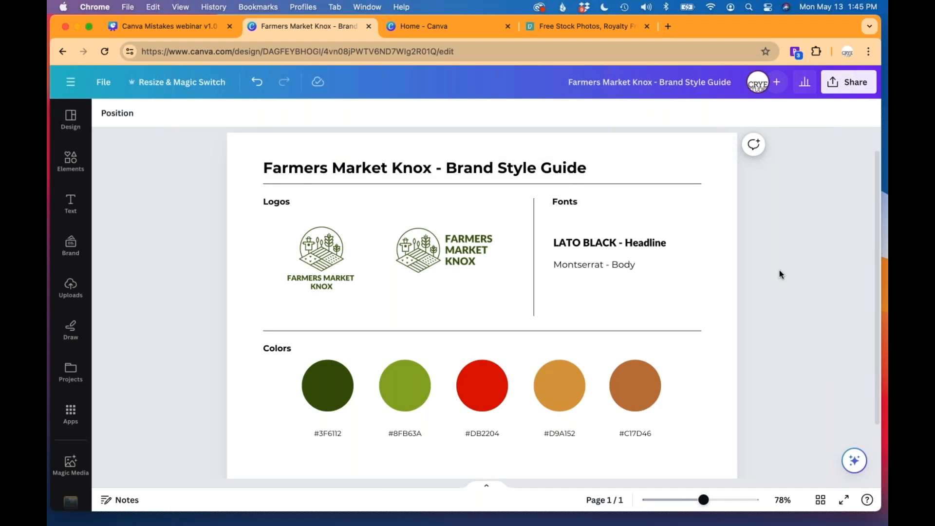
left_click(444, 249)
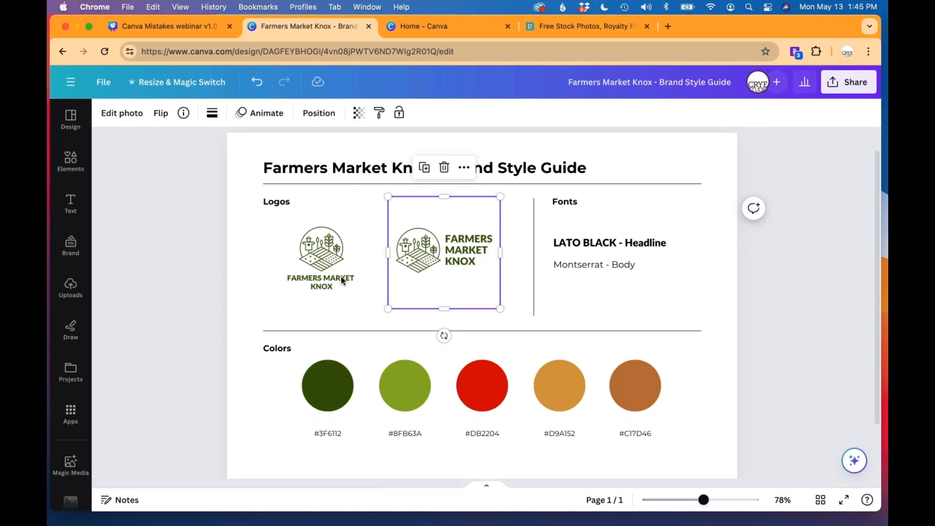
left_click(320, 259)
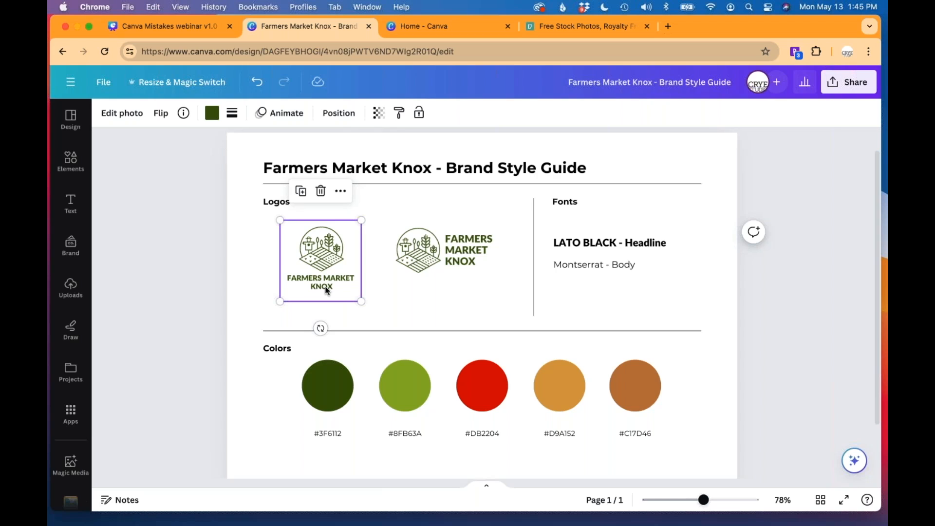
mouse_move(329, 289)
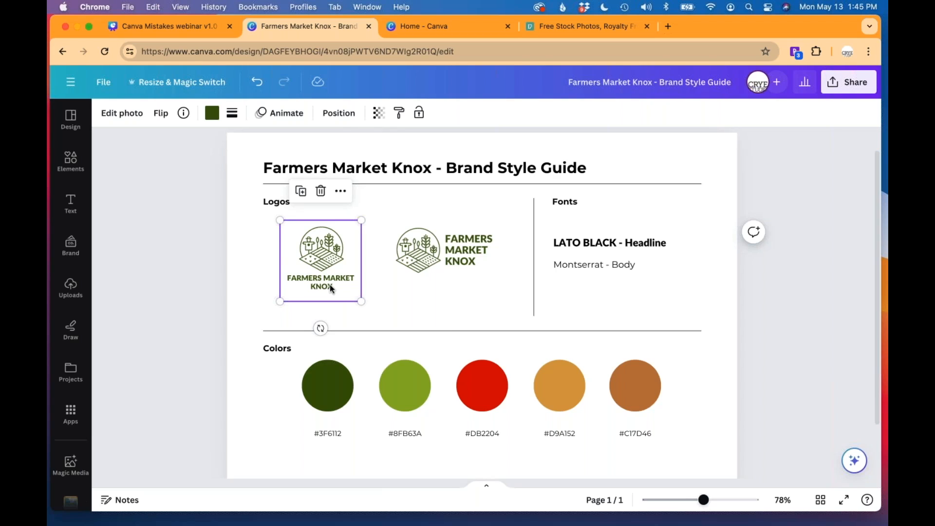
left_click(444, 250)
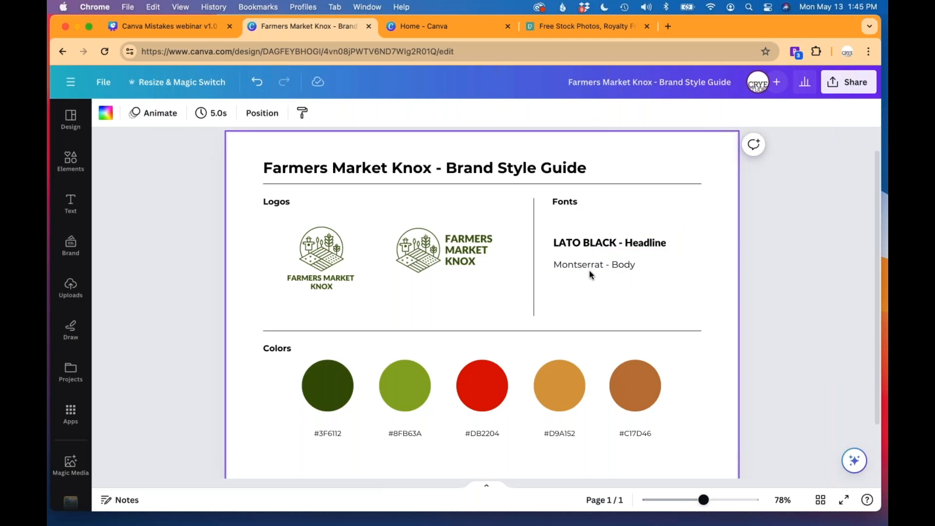
left_click(327, 386)
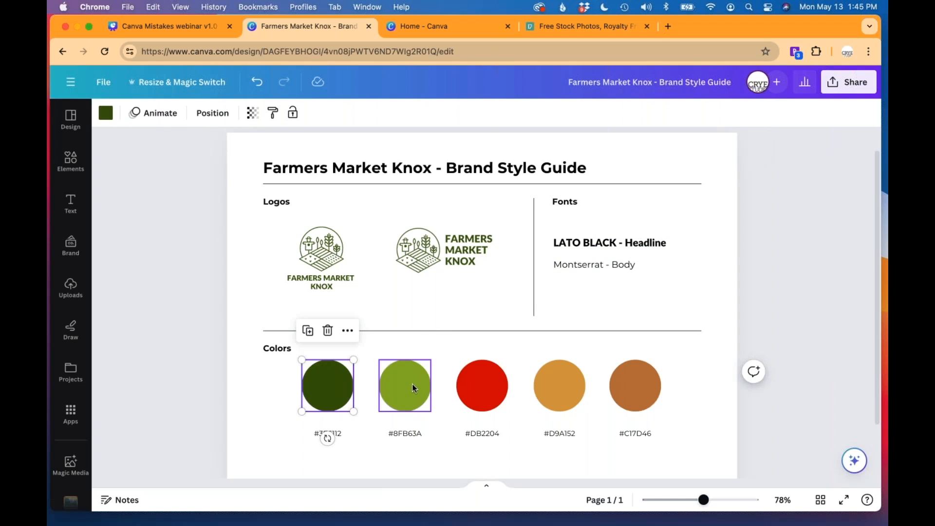
left_click(634, 386)
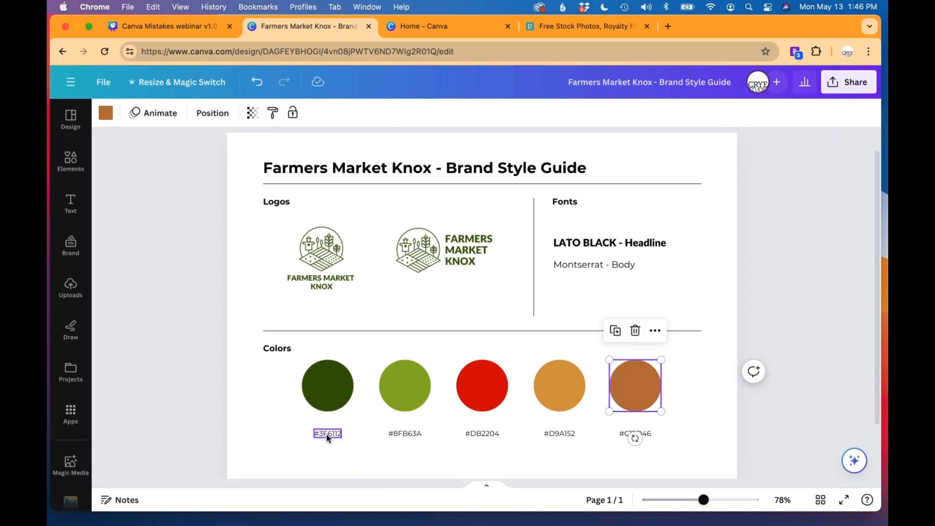
left_click(482, 433)
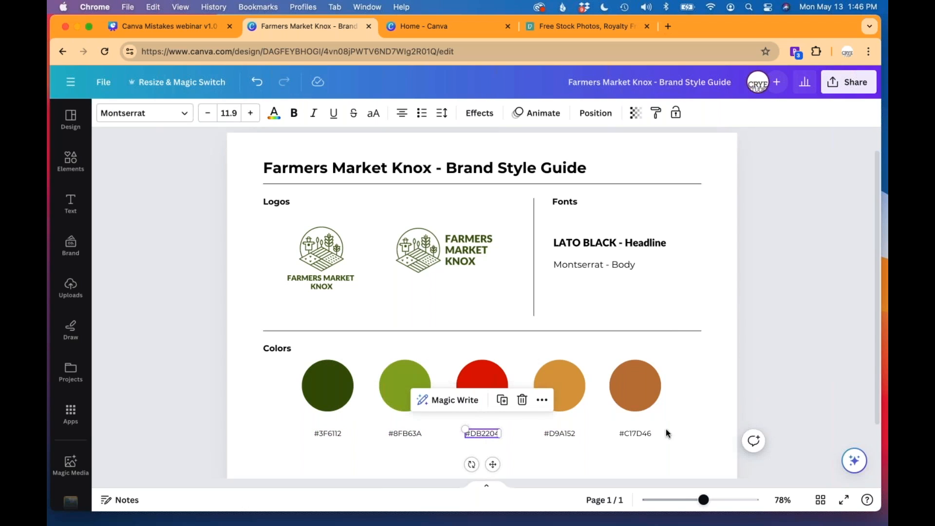
left_click(635, 433)
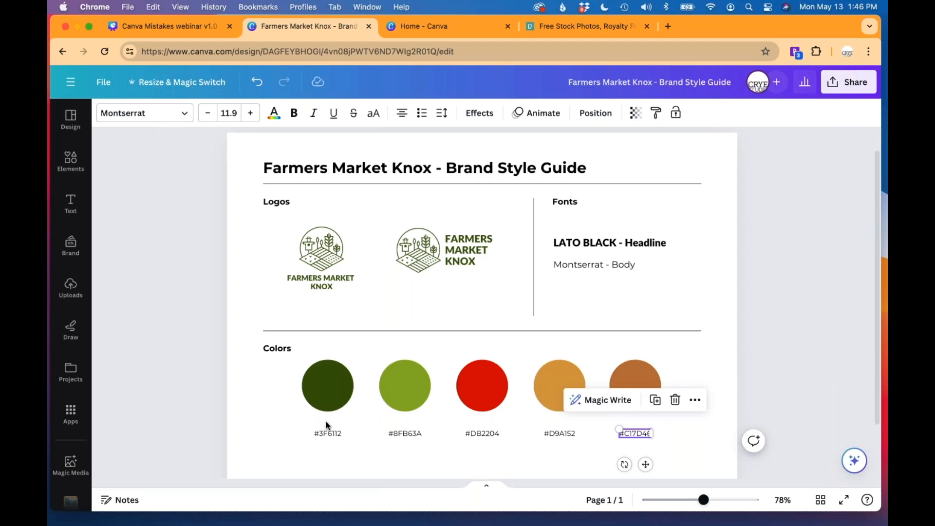
mouse_move(322, 428)
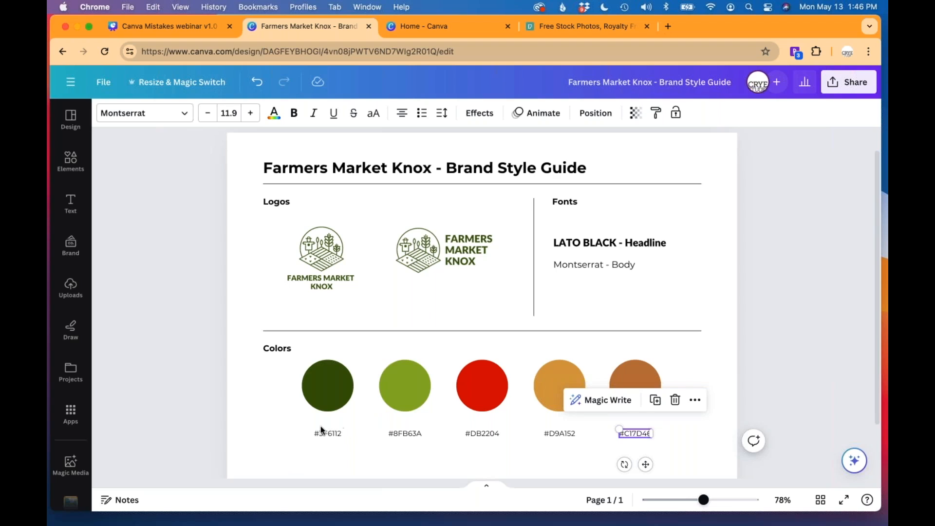
double_click(327, 434)
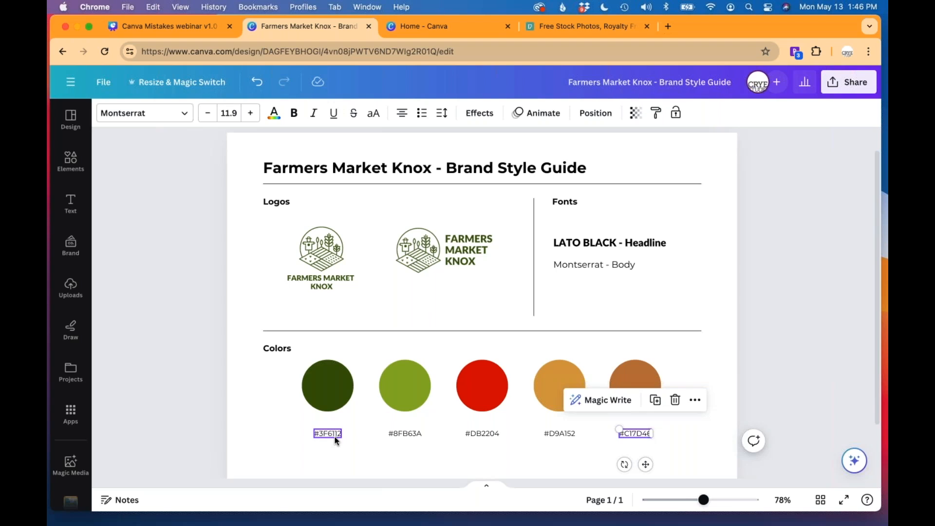
left_click(771, 297)
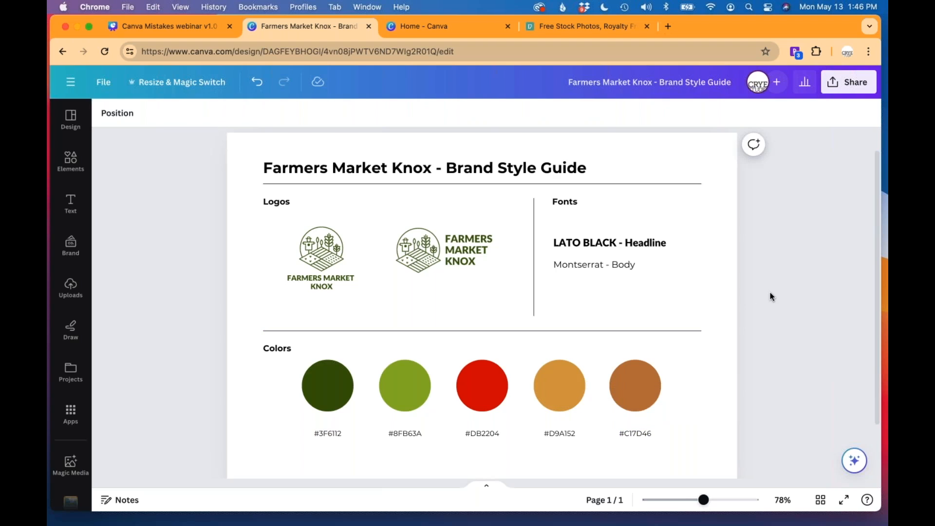
mouse_move(208, 402)
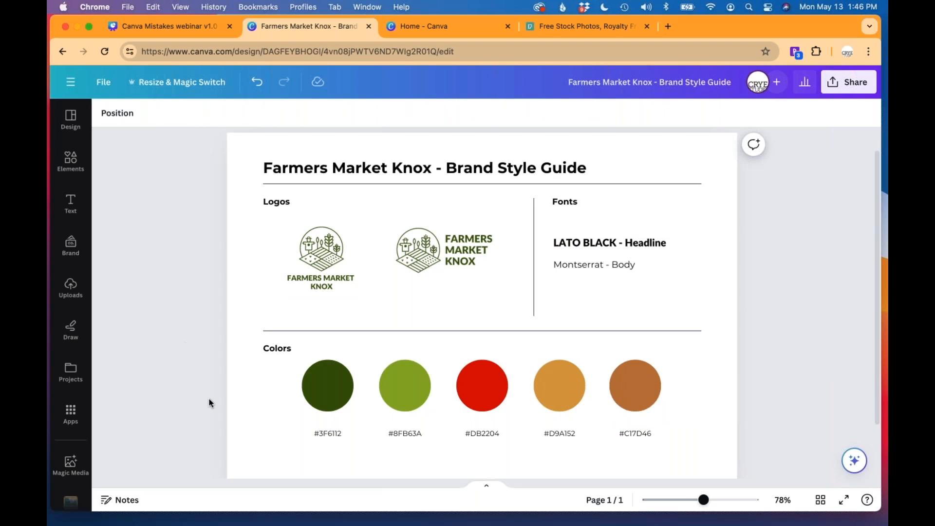
mouse_move(433, 31)
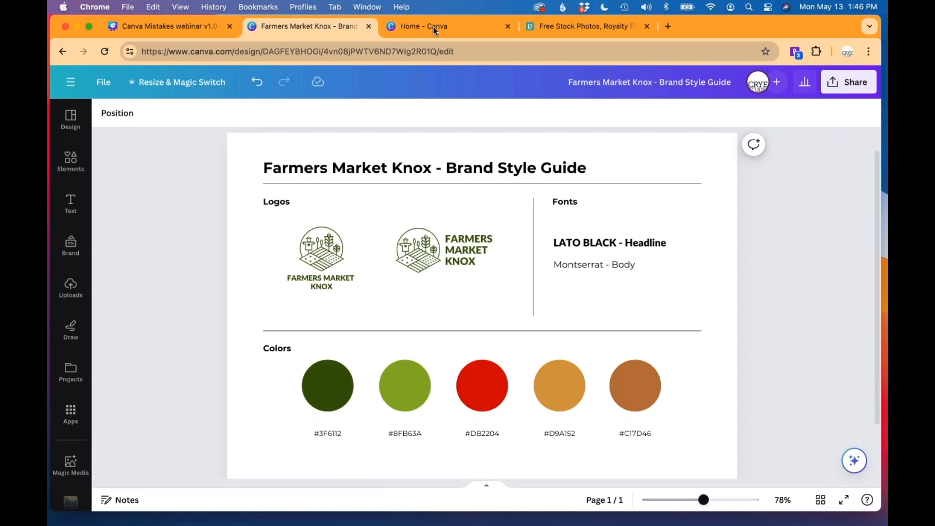
From Canva Home, go to Brand and open the Farmers Market Knox brand kit
left_click(435, 26)
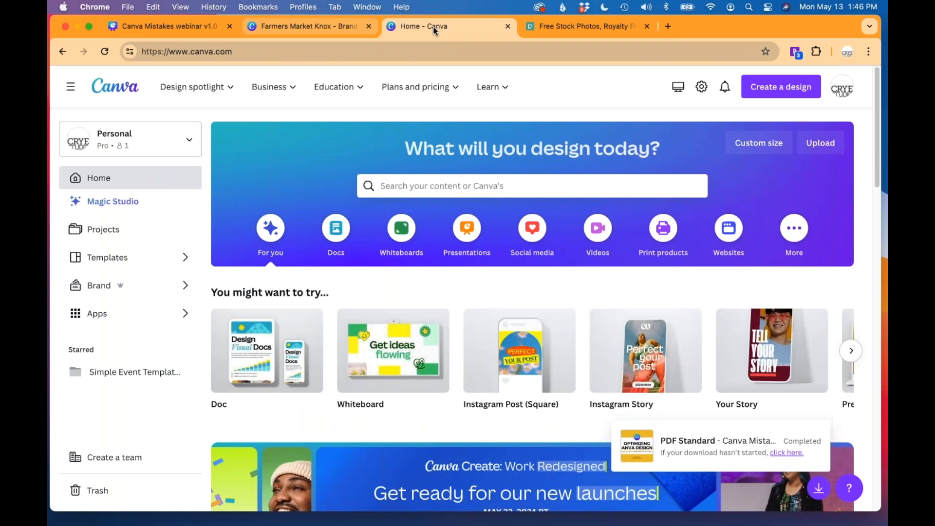
mouse_move(98, 285)
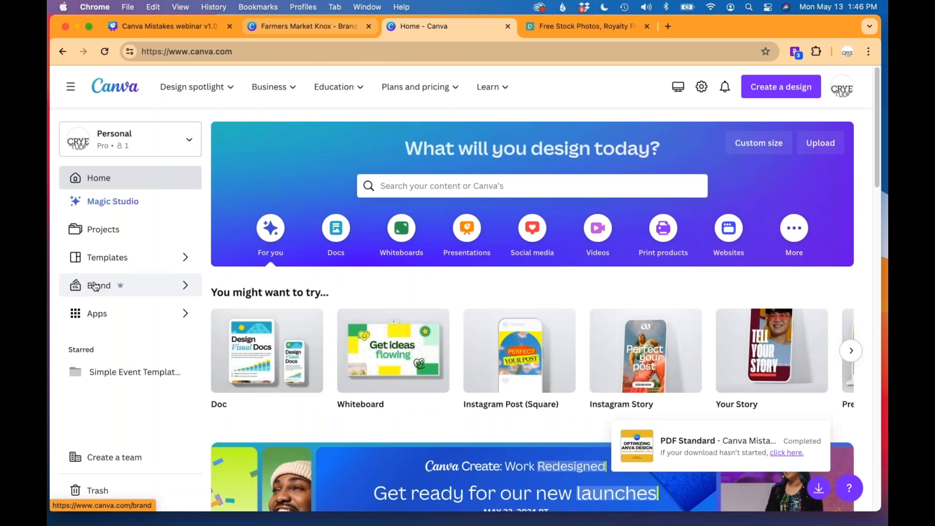
left_click(99, 285)
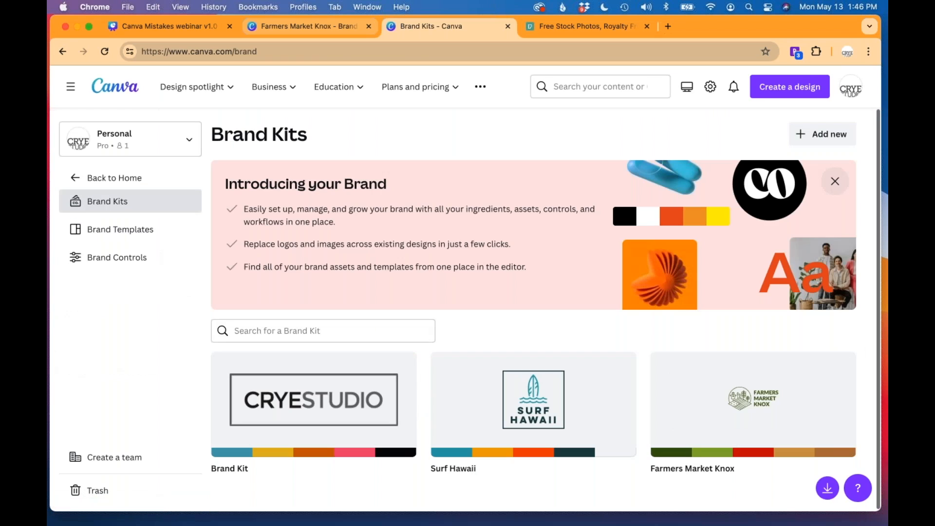
mouse_move(114, 177)
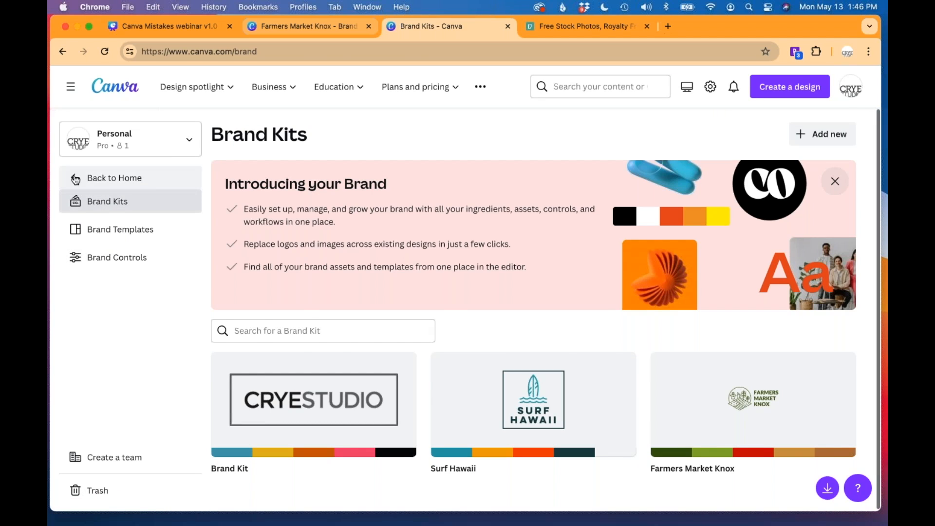
left_click(114, 178)
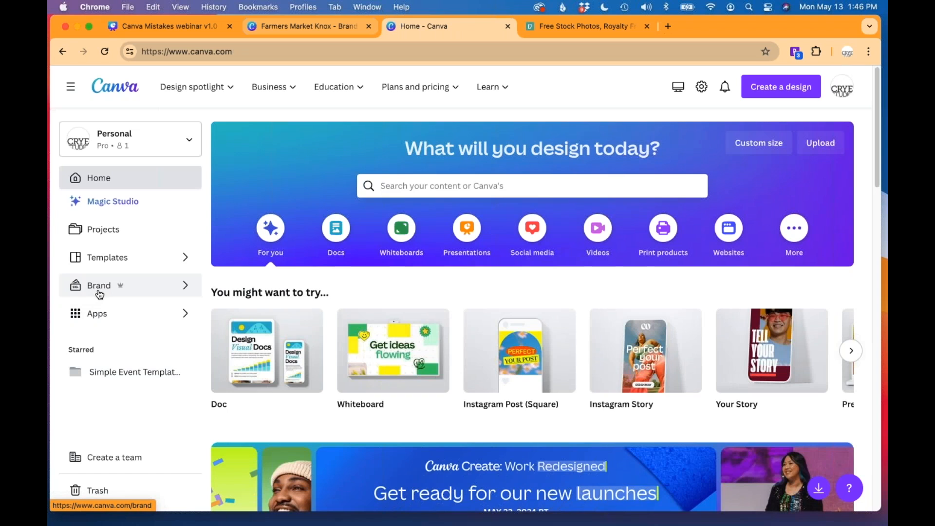
left_click(98, 285)
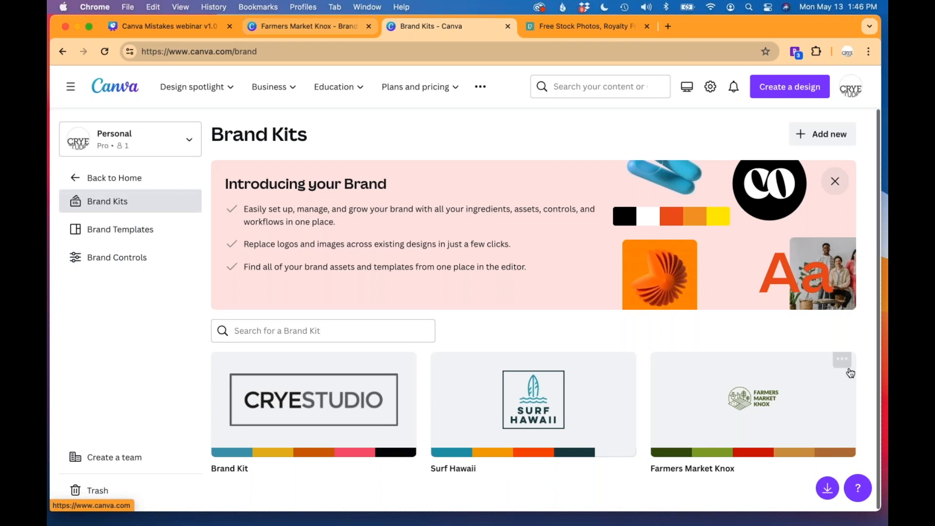
left_click(750, 402)
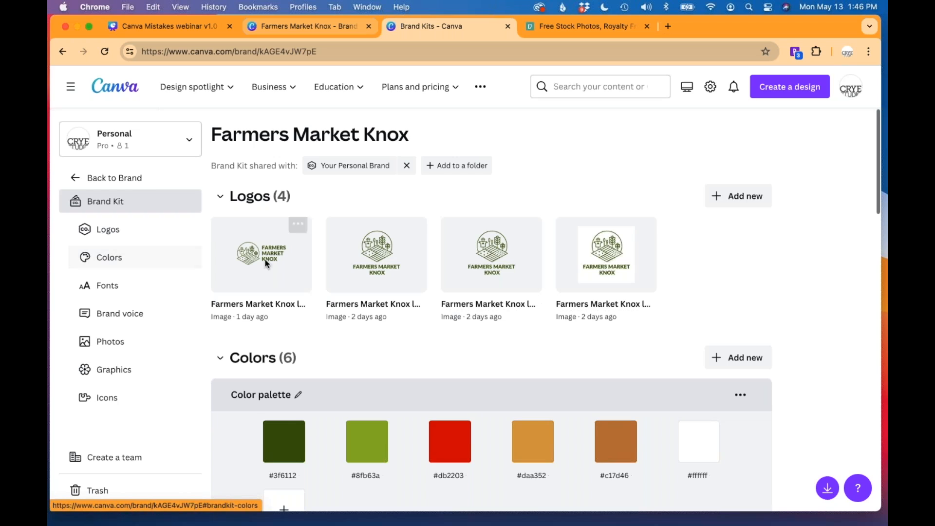
mouse_move(498, 256)
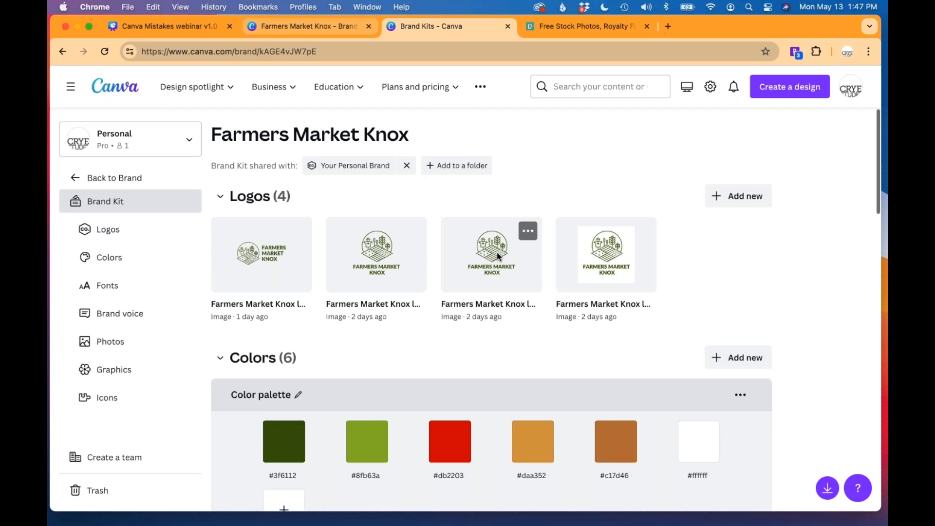
scroll("down", 3)
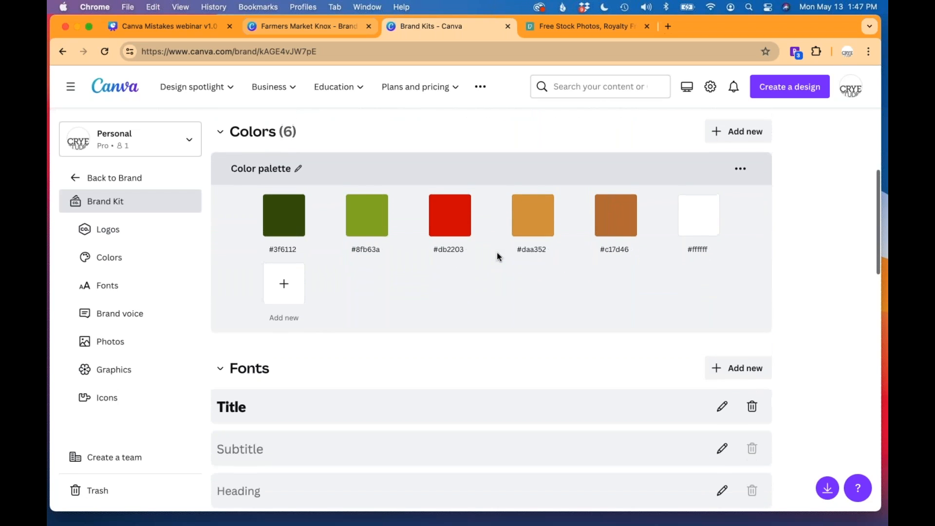
mouse_move(731, 240)
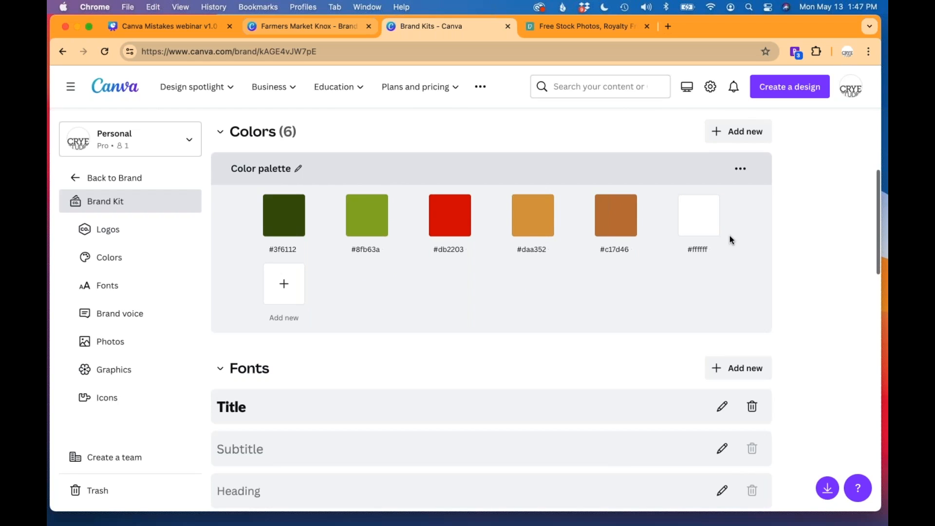
mouse_move(799, 282)
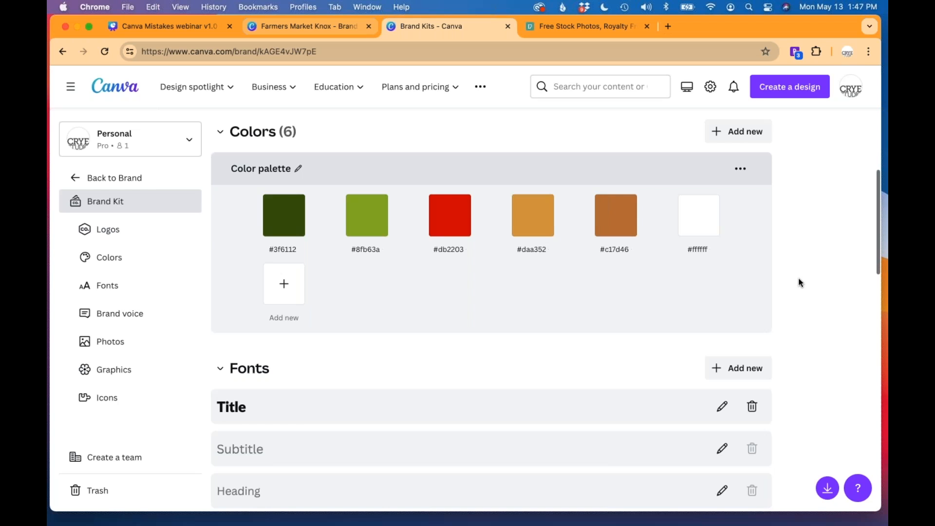
scroll("down", 3)
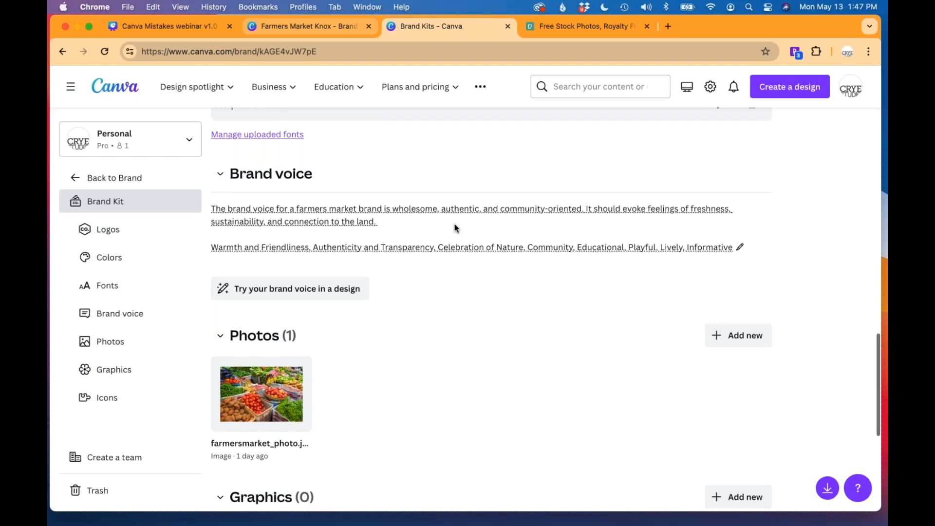
scroll("down", 3)
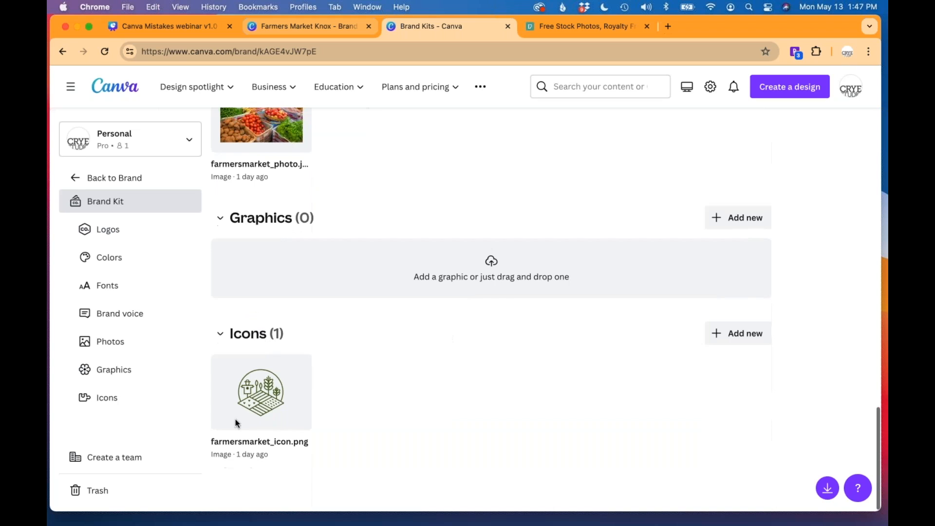
scroll("up", 3)
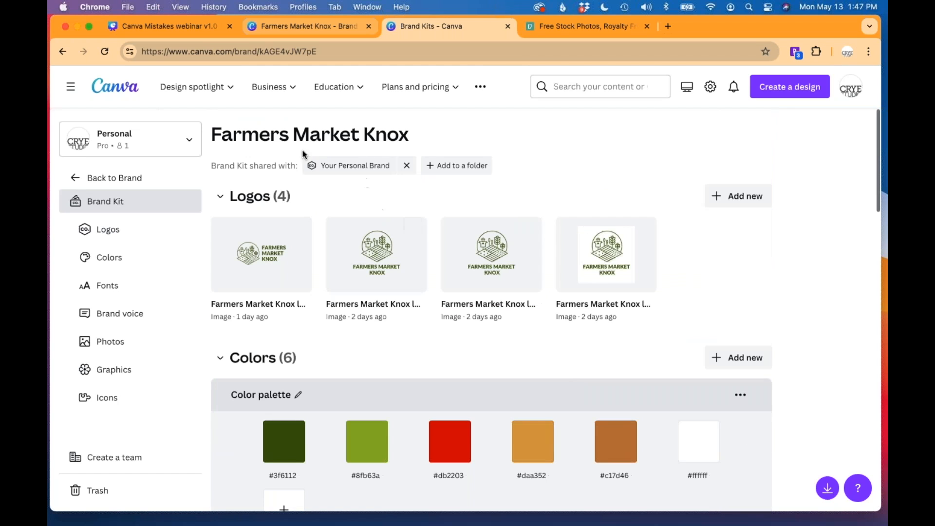
Start a new blank flyer from Home and browse templates searched for 'simple clean modern event'
left_click(115, 86)
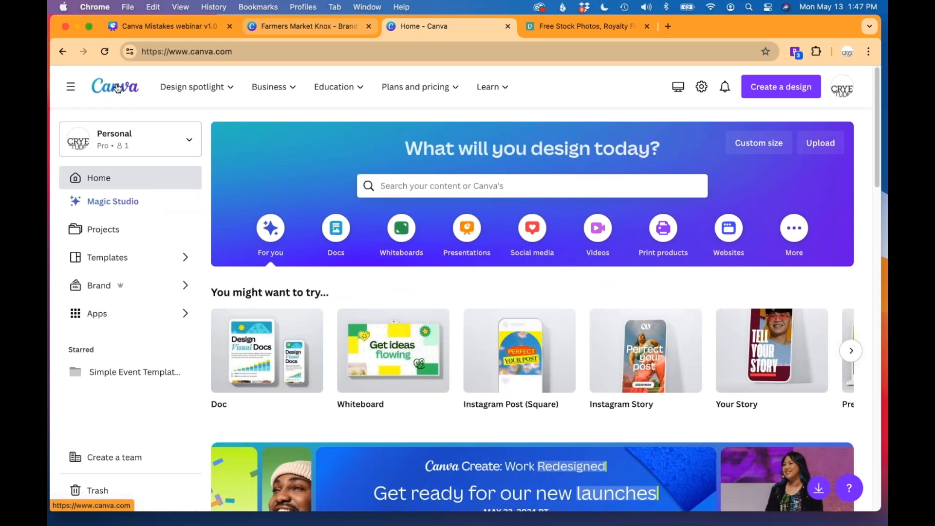
mouse_move(392, 350)
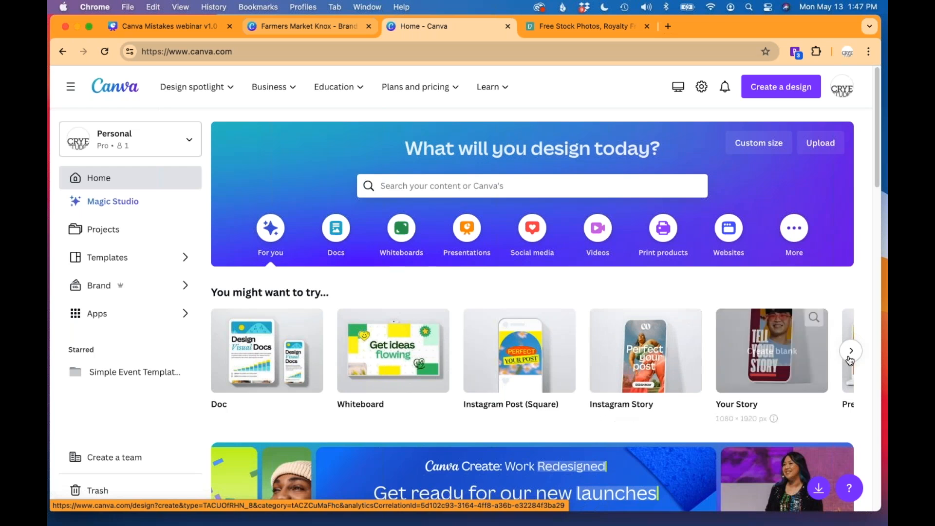
left_click(849, 349)
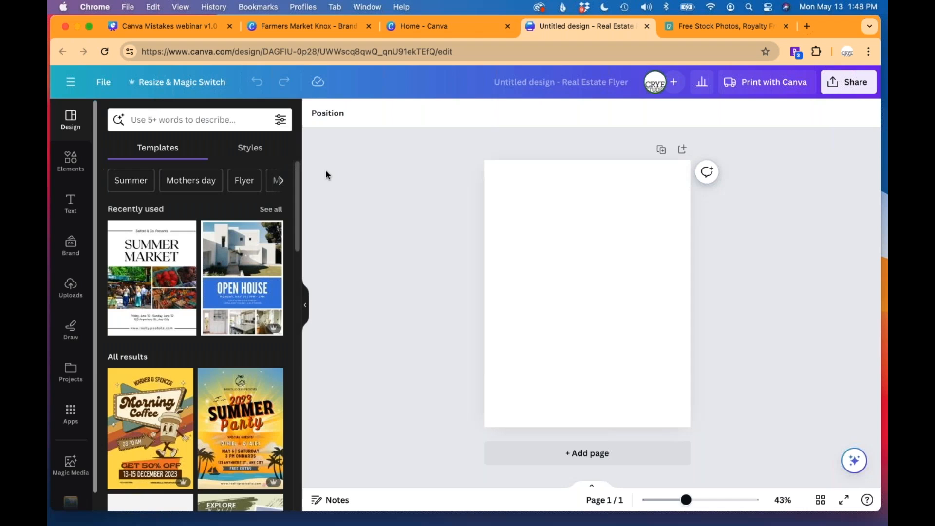
mouse_move(386, 177)
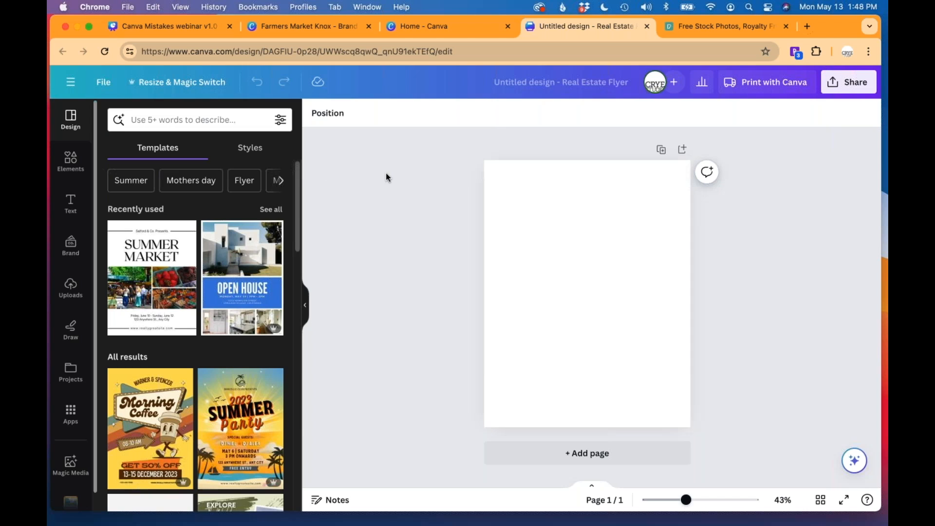
left_click(190, 119)
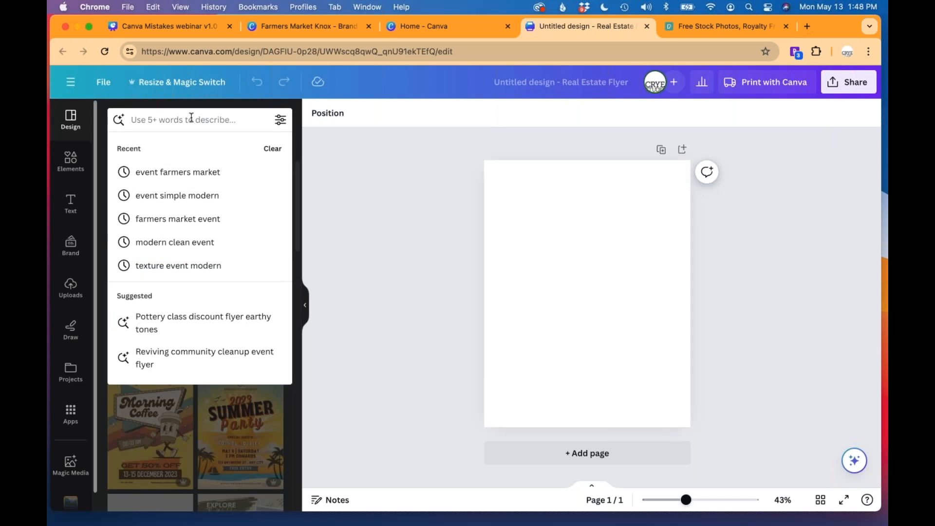
type("simple clean modern event")
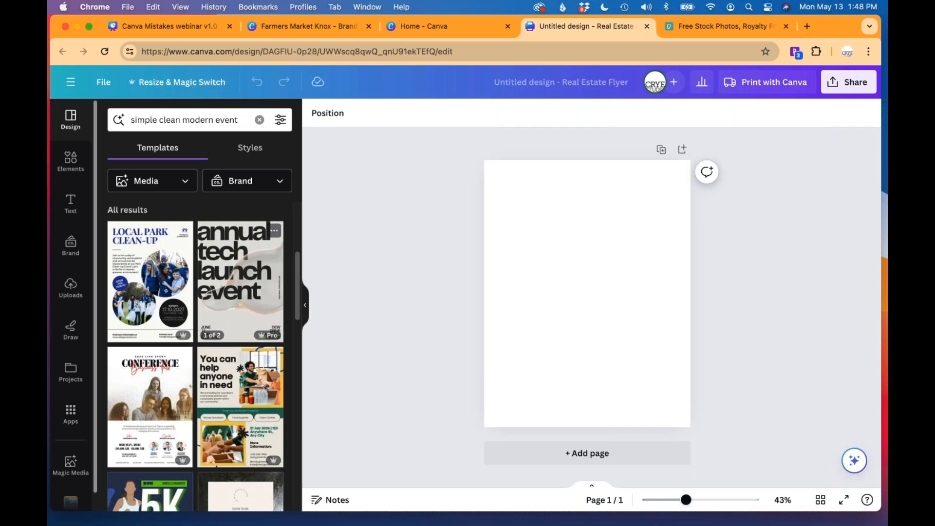
scroll("down", 3)
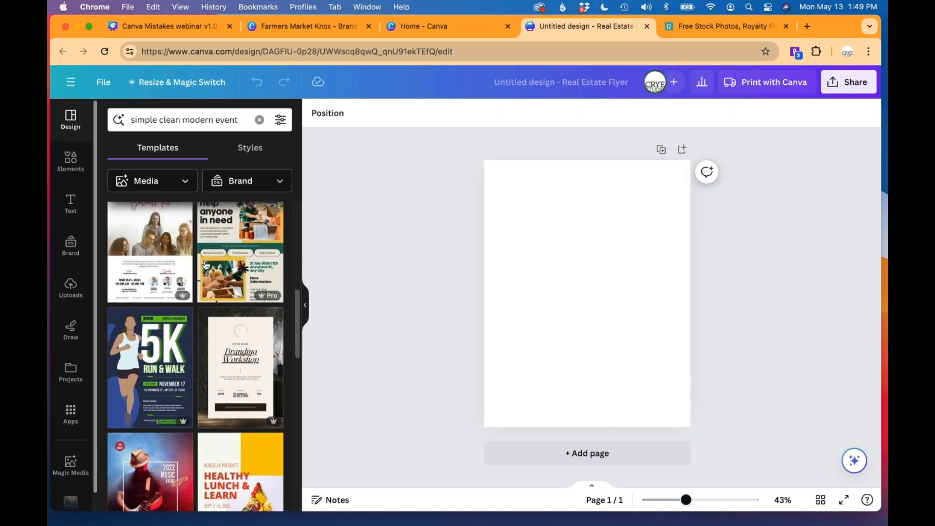
scroll("down", 3)
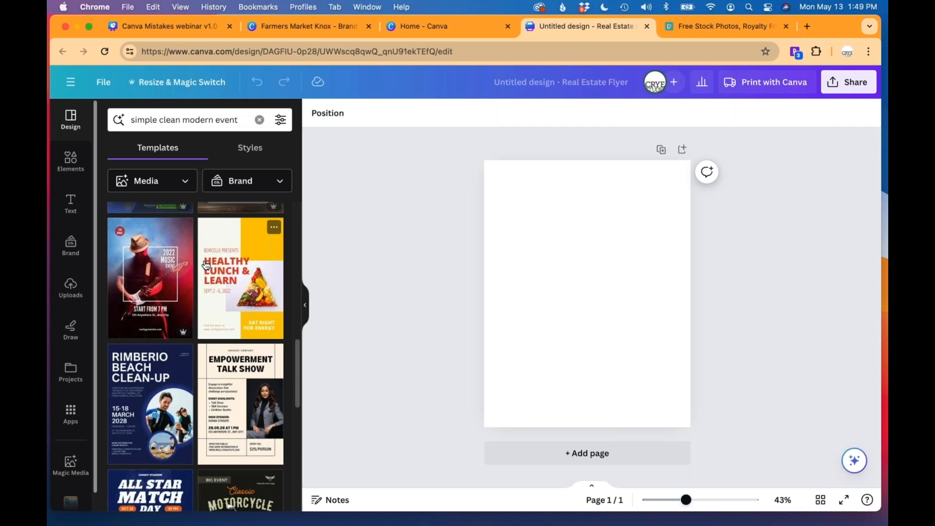
scroll("down", 3)
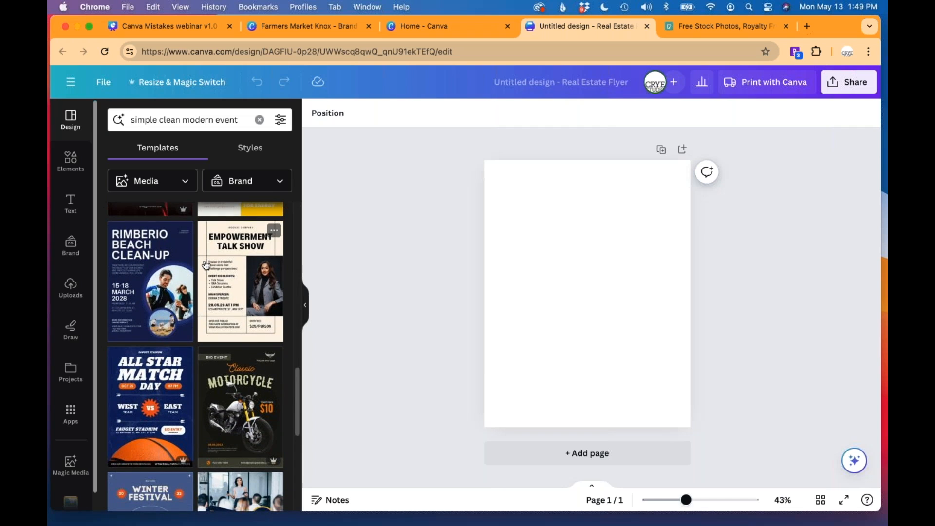
scroll("down", 3)
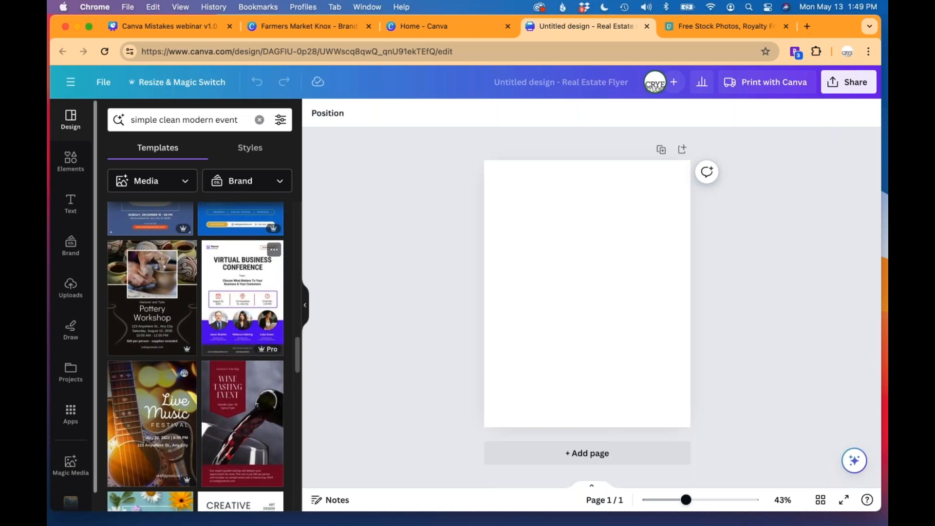
scroll("down", 3)
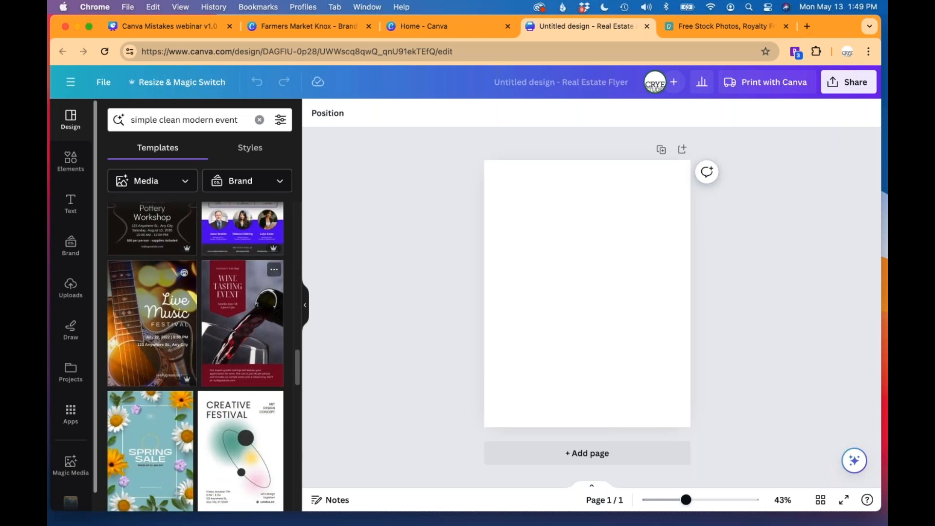
scroll("down", 3)
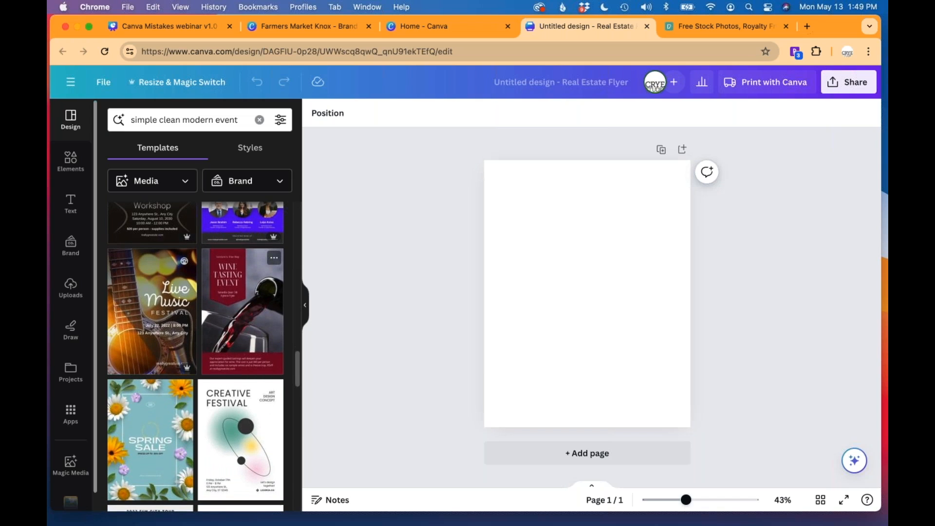
scroll("down", 3)
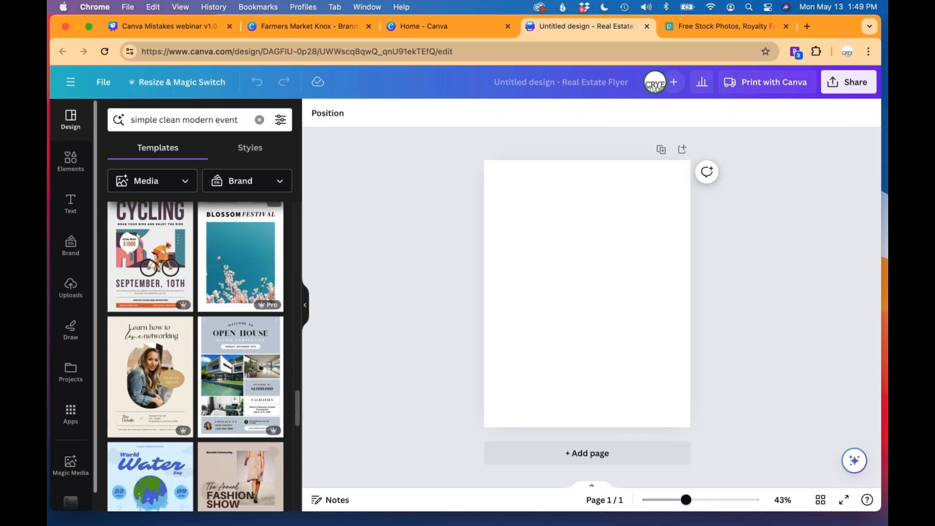
scroll("down", 3)
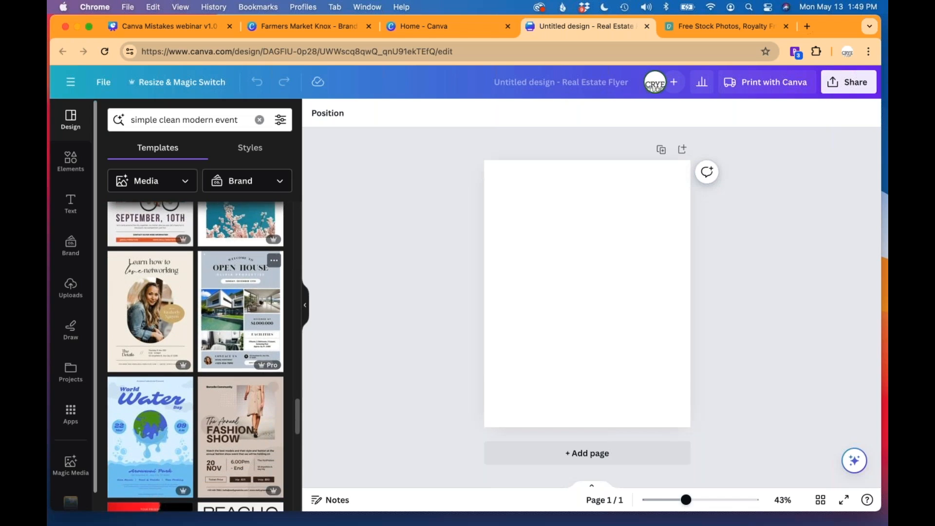
scroll("down", 3)
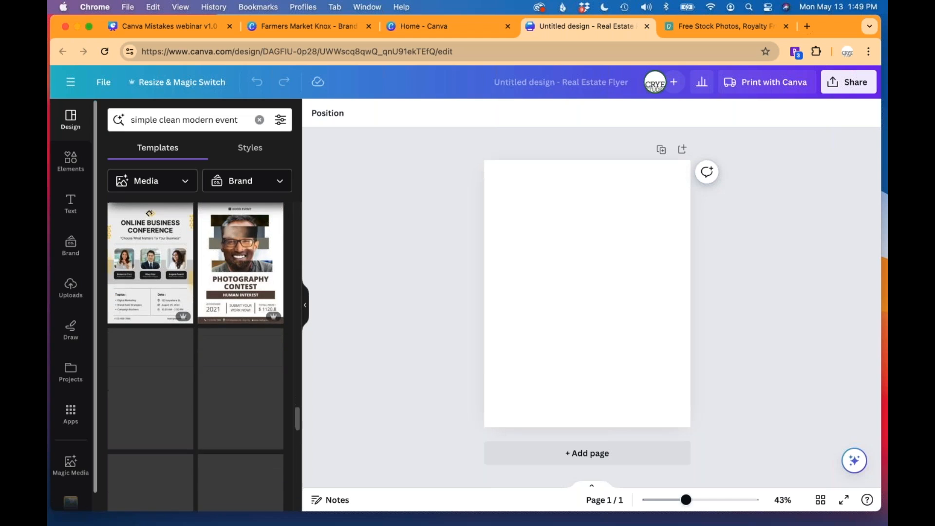
scroll("down", 3)
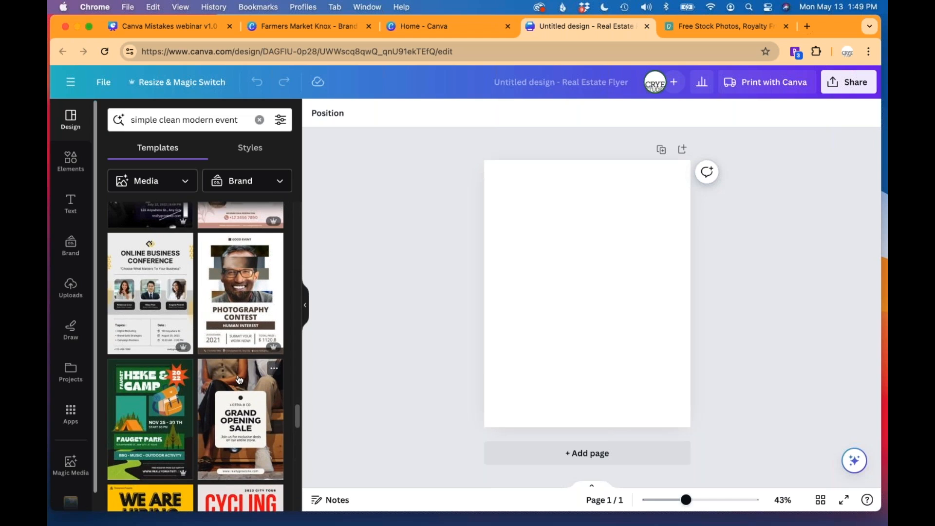
Apply the Grand Opening Sale template, add a second page and browse 'simple clean modern event' results
left_click(240, 419)
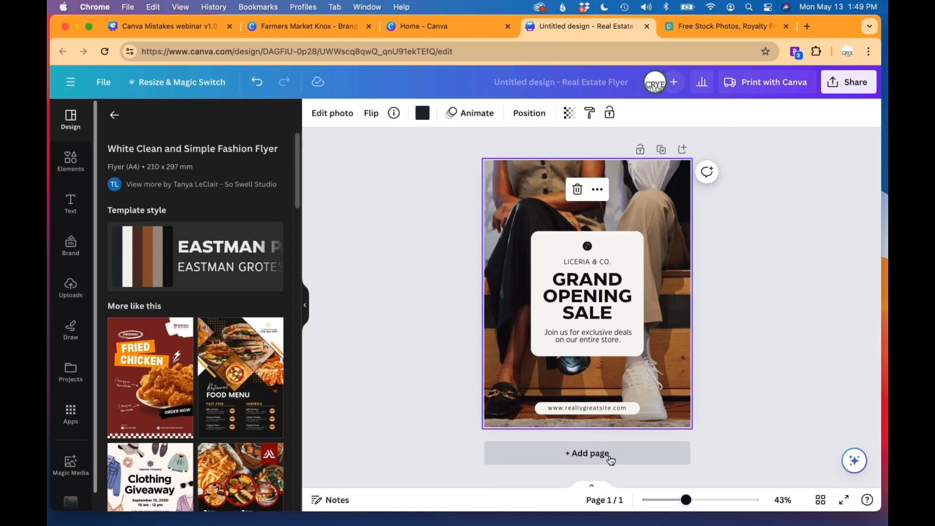
left_click(586, 453)
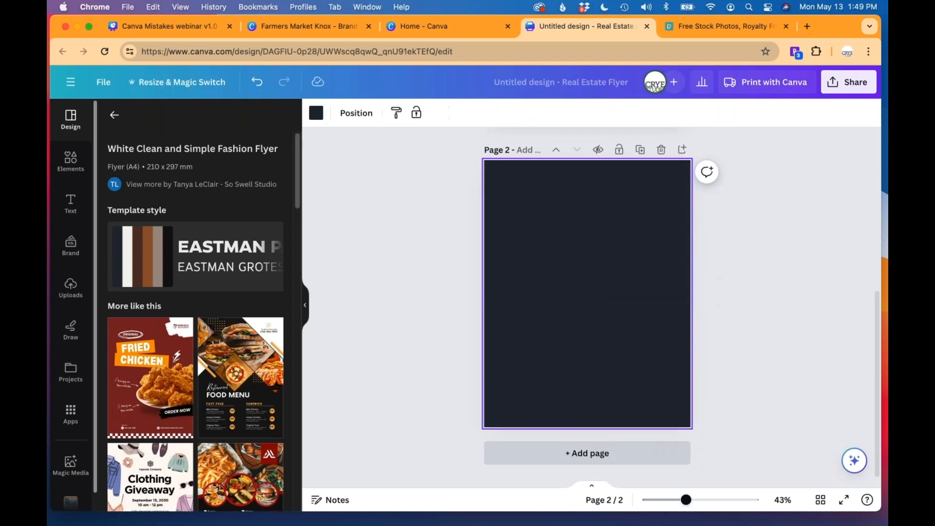
type("simple clean modern event")
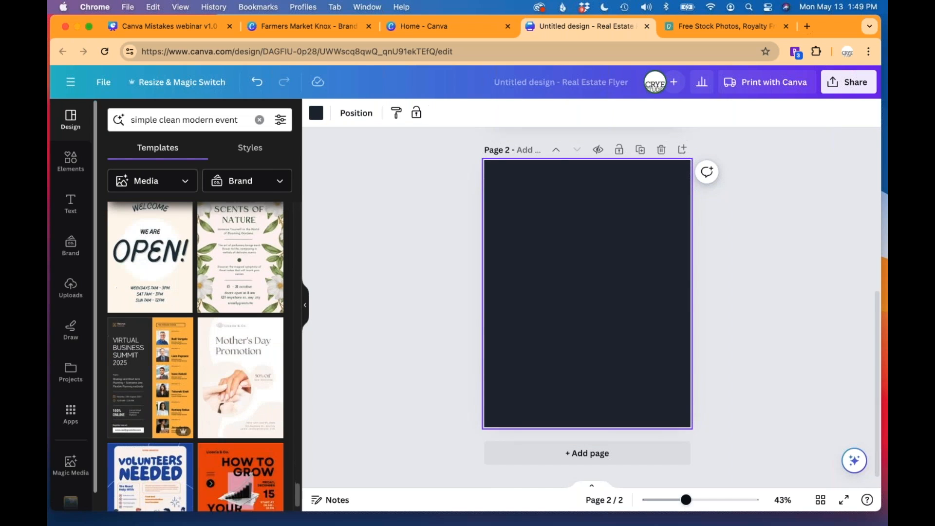
scroll("down", 3)
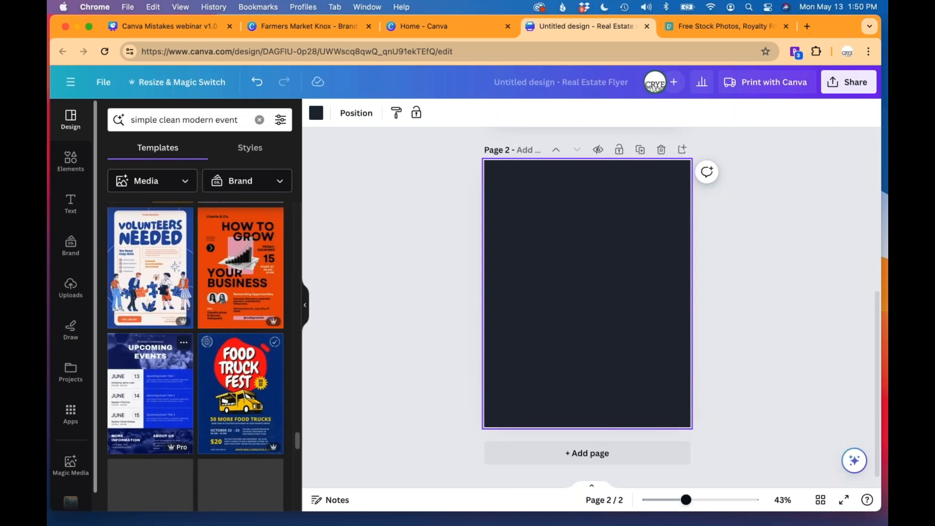
scroll("down", 3)
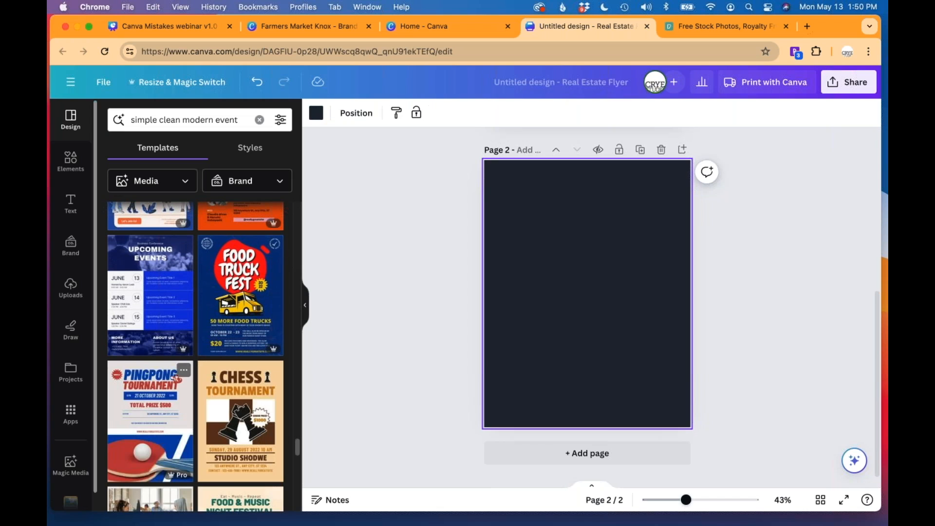
scroll("down", 3)
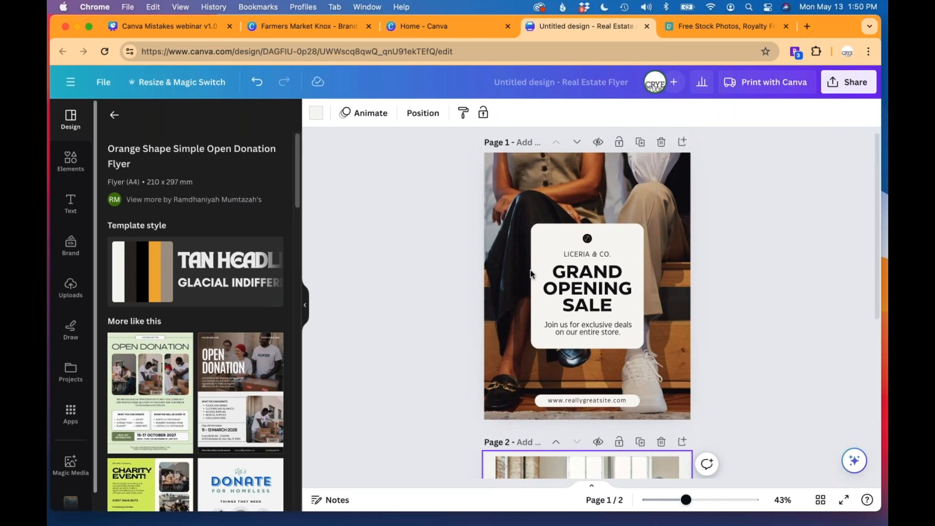
scroll("down", 3)
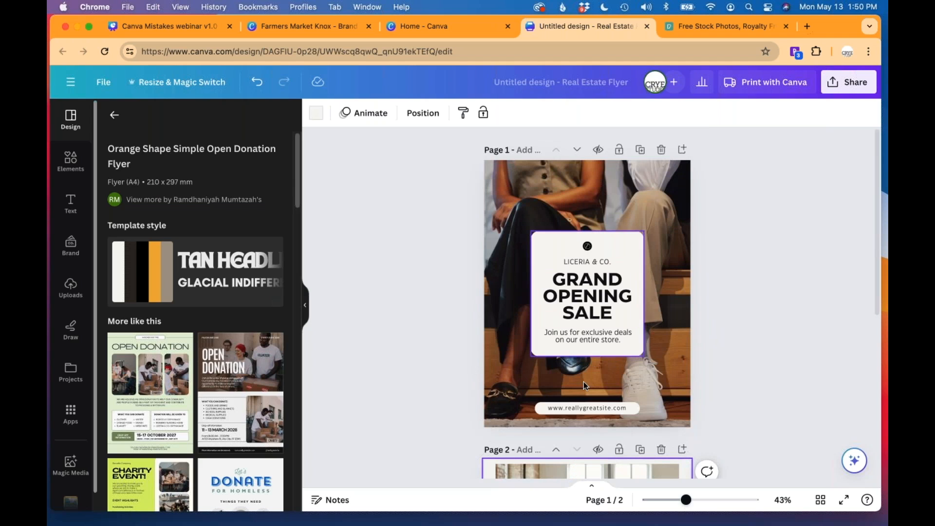
Re-run the template search, add a blank third page and browse the results for a market template
type("simple clean modern event")
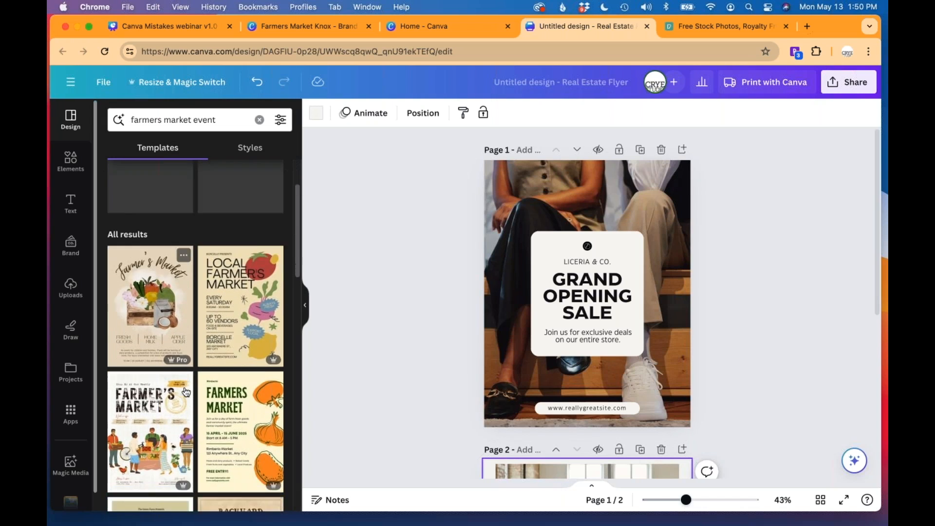
scroll("down", 3)
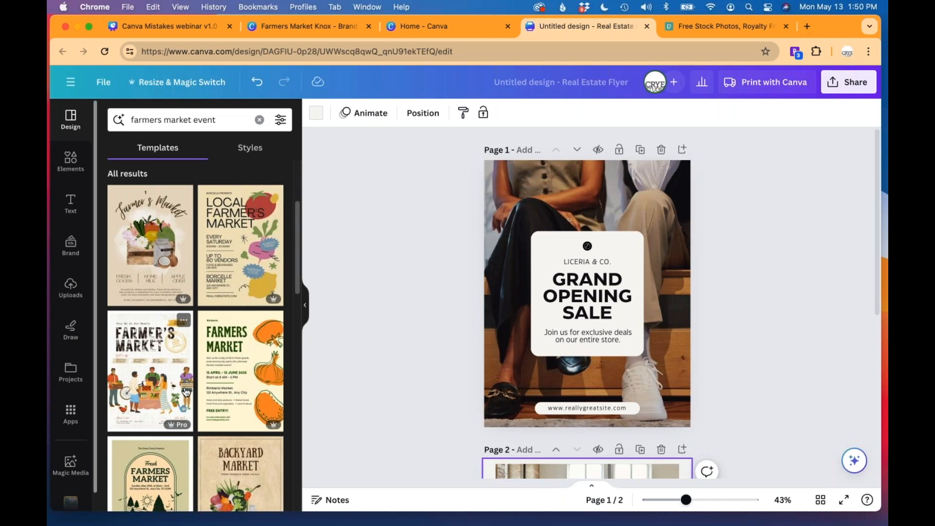
scroll("down", 3)
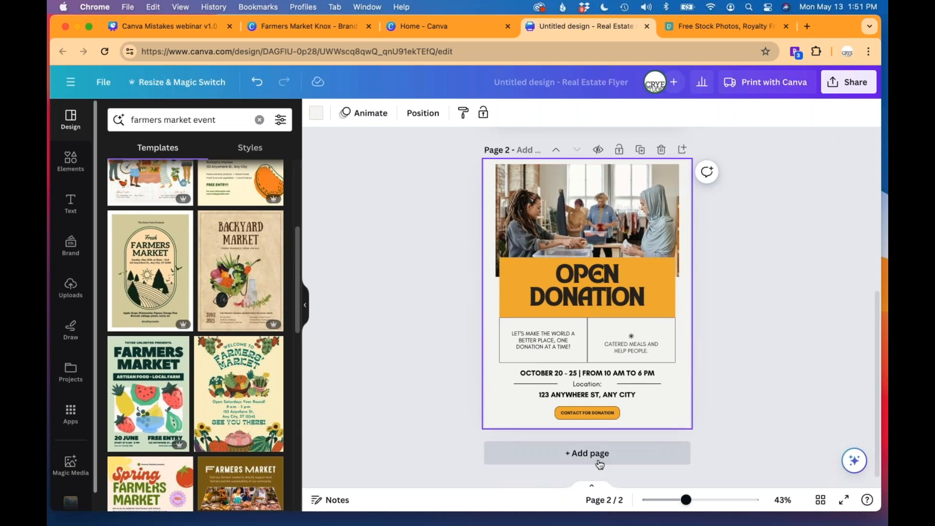
left_click(586, 453)
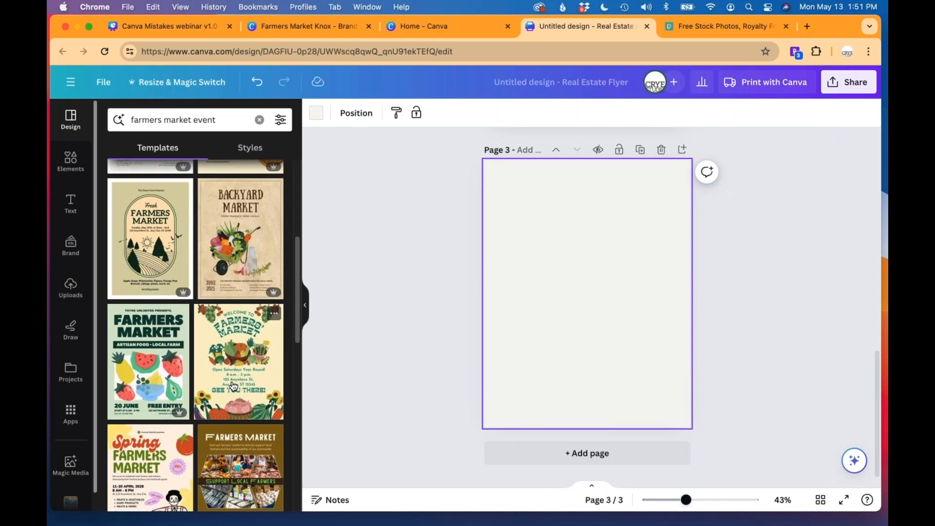
scroll("down", 3)
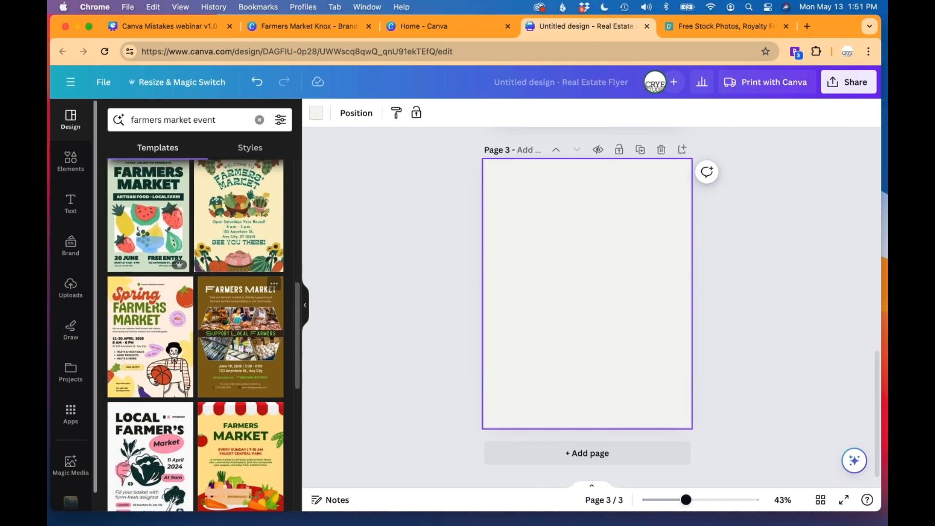
scroll("down", 3)
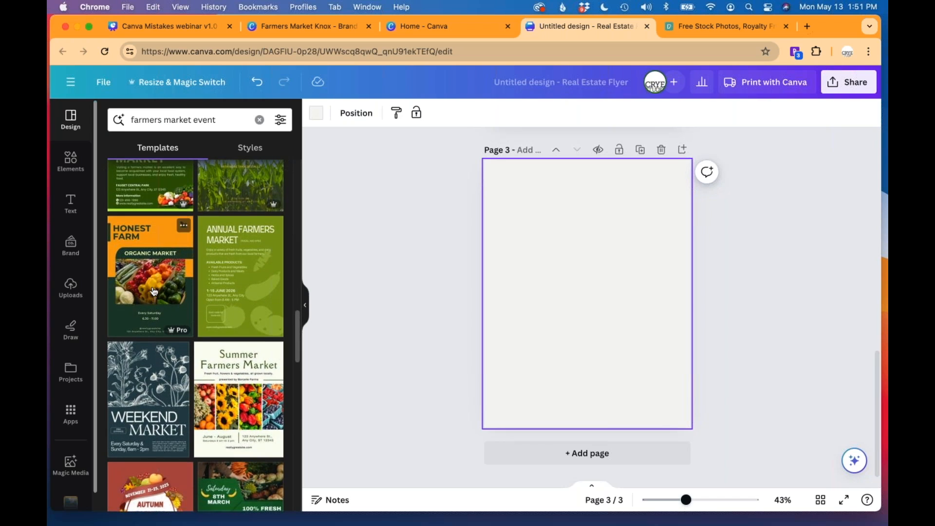
scroll("down", 3)
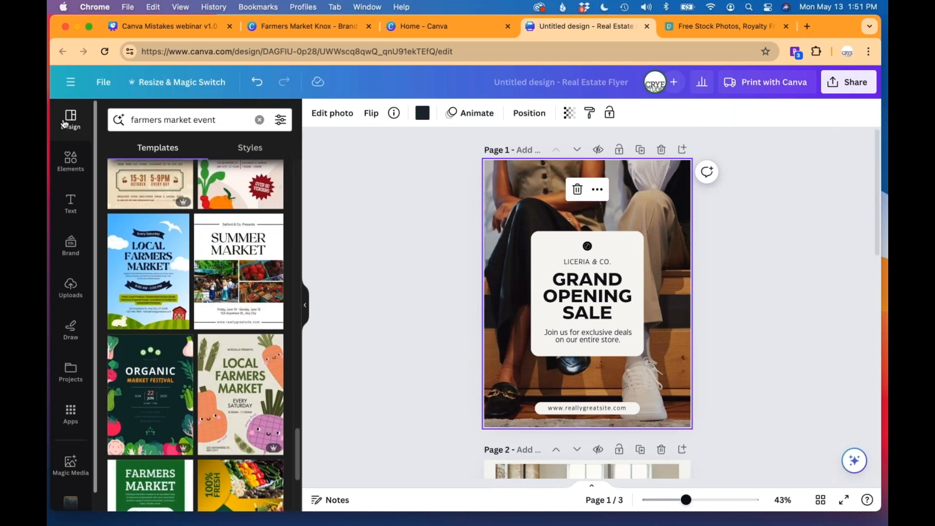
In Design > Styles, apply the Farmers Market Knox palette to page 1 and shuffle its arrangement
left_click(259, 119)
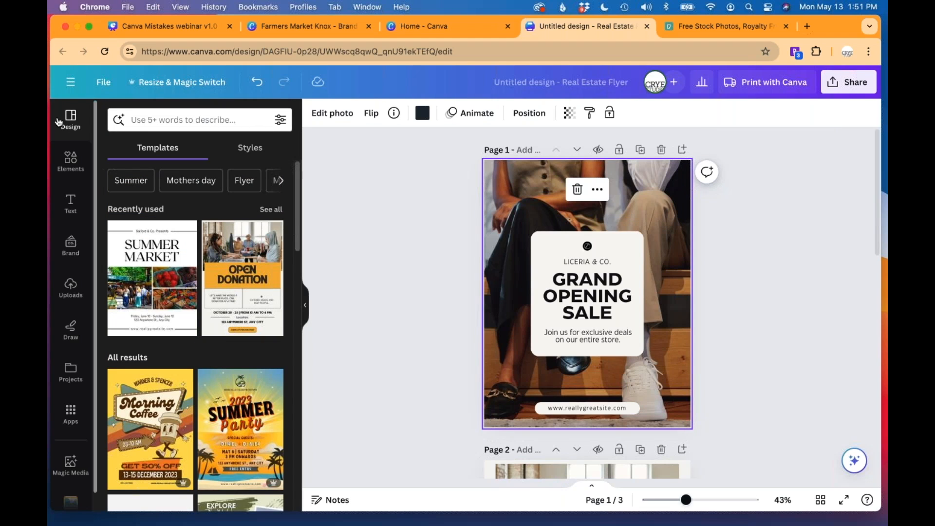
mouse_move(648, 171)
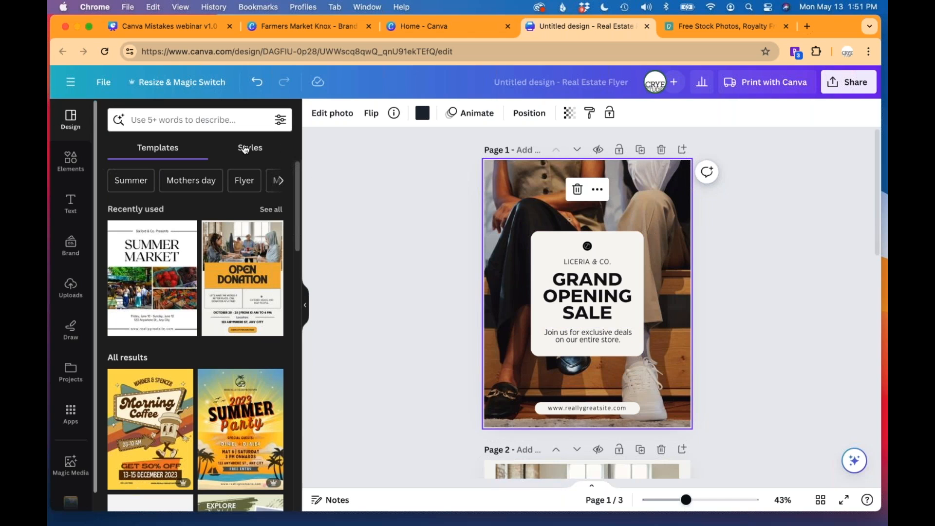
left_click(251, 148)
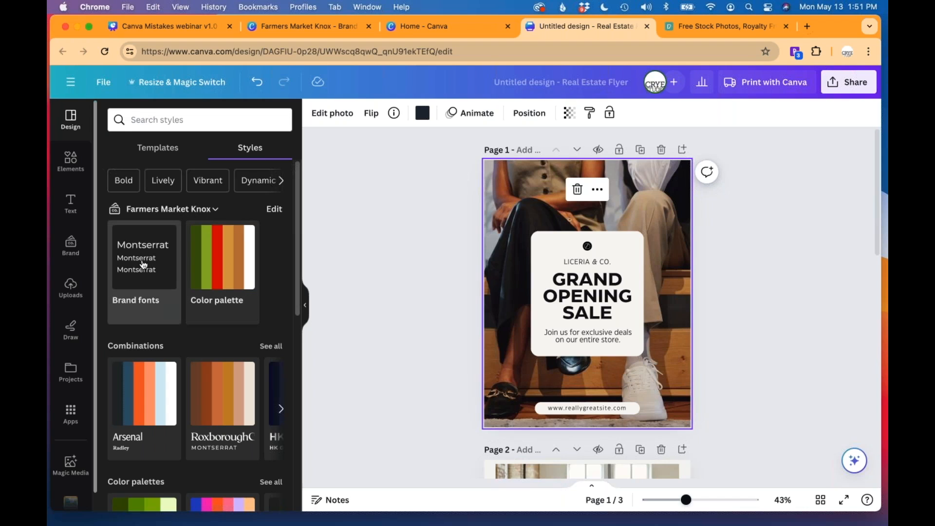
mouse_move(158, 246)
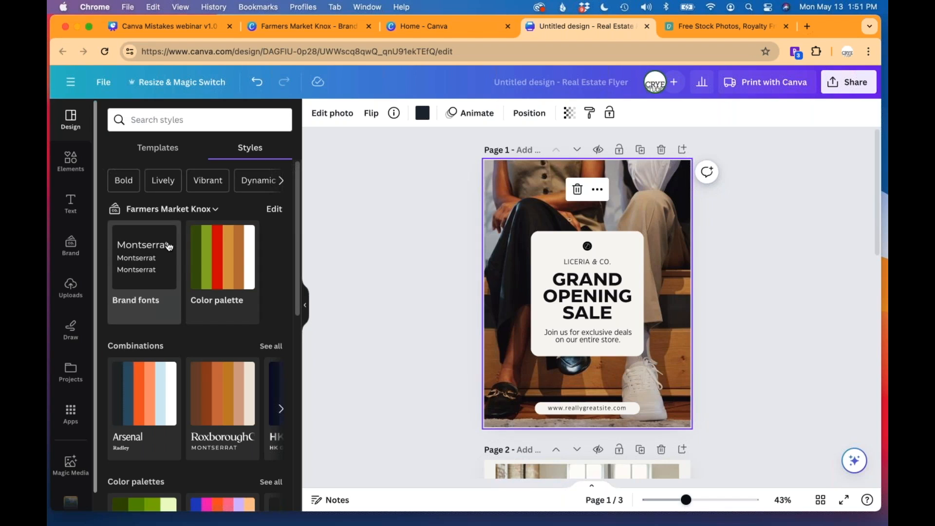
mouse_move(220, 264)
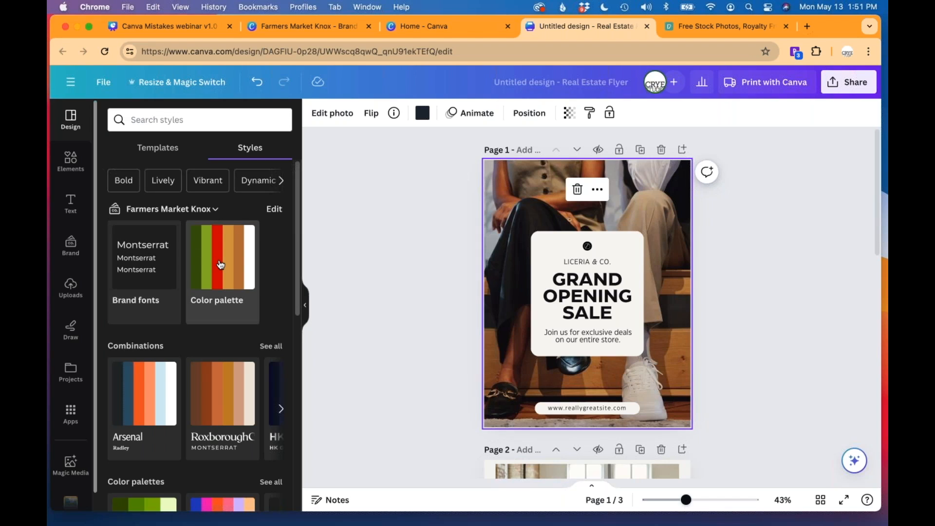
left_click(222, 256)
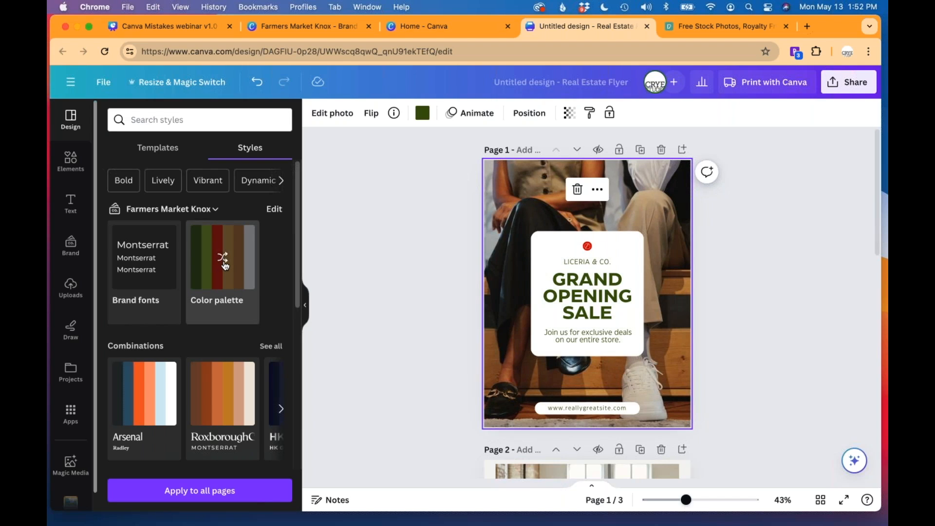
left_click(422, 113)
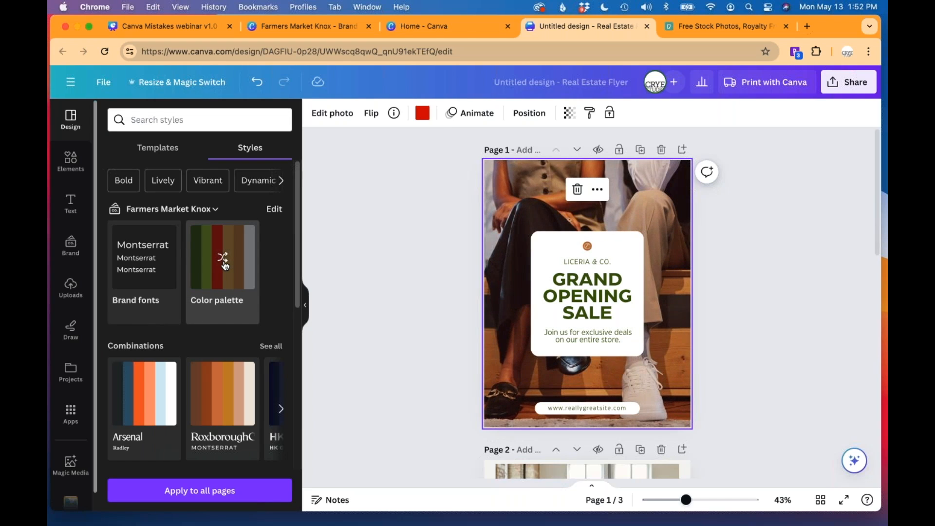
left_click(222, 257)
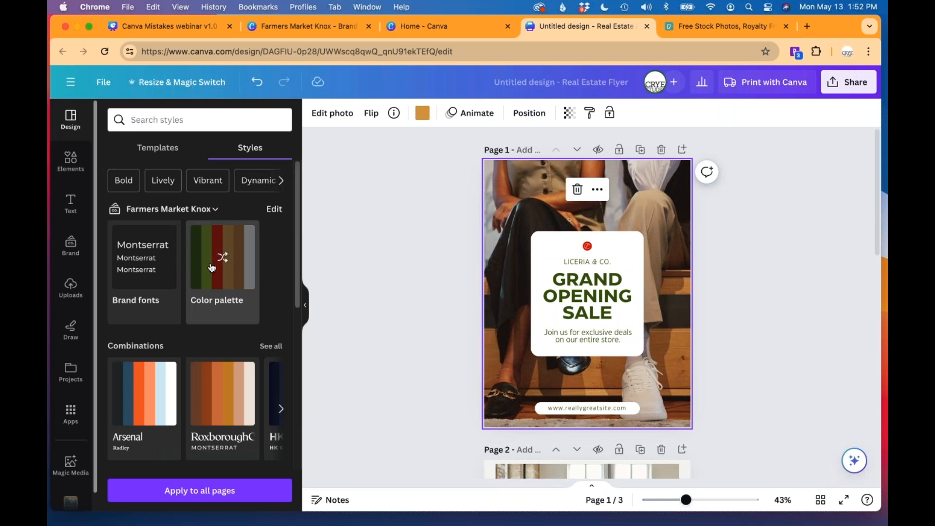
Apply the brand palette to the second page and shuffle through colour arrangements
scroll("down", 3)
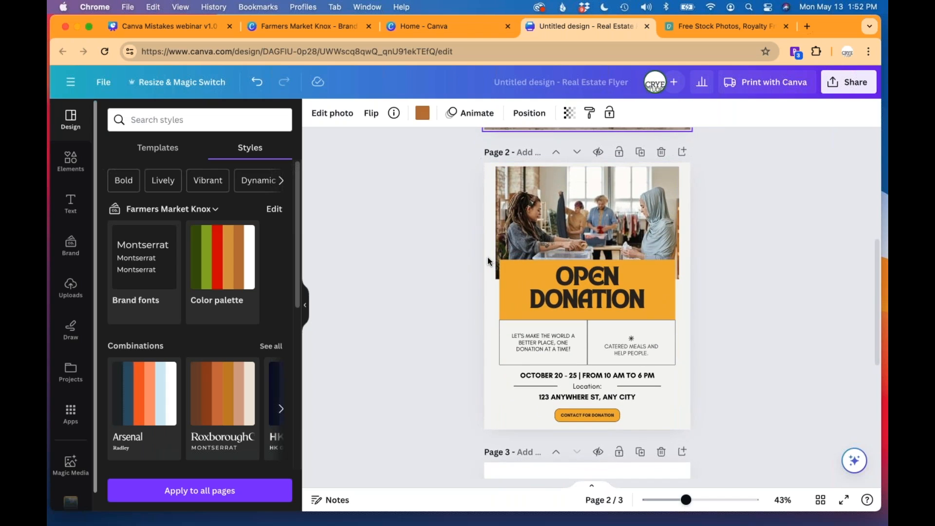
left_click(221, 256)
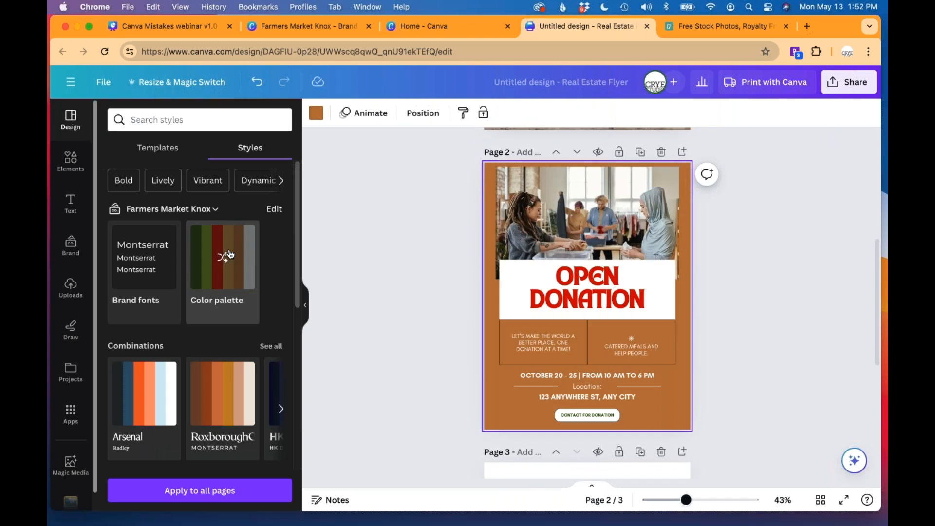
left_click(222, 256)
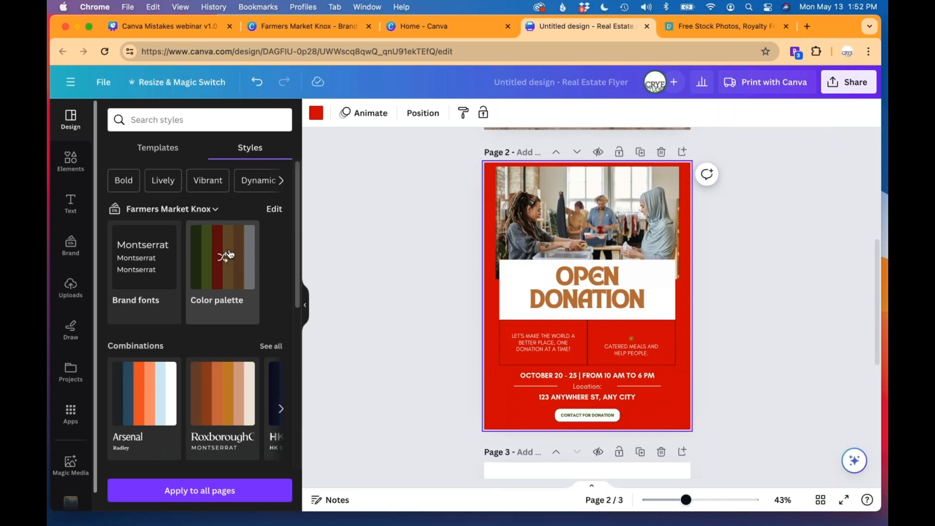
left_click(222, 255)
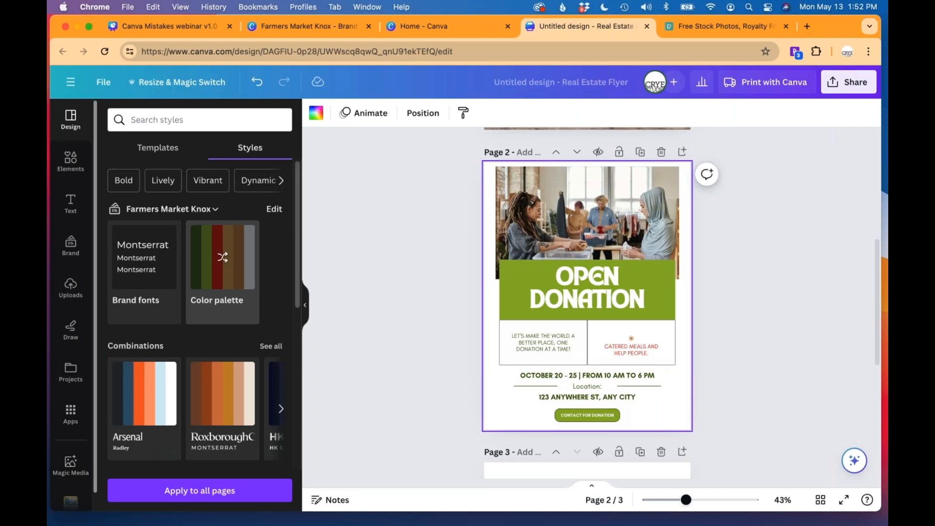
Apply the brand colour palette to the third page and then to every page
scroll("down", 3)
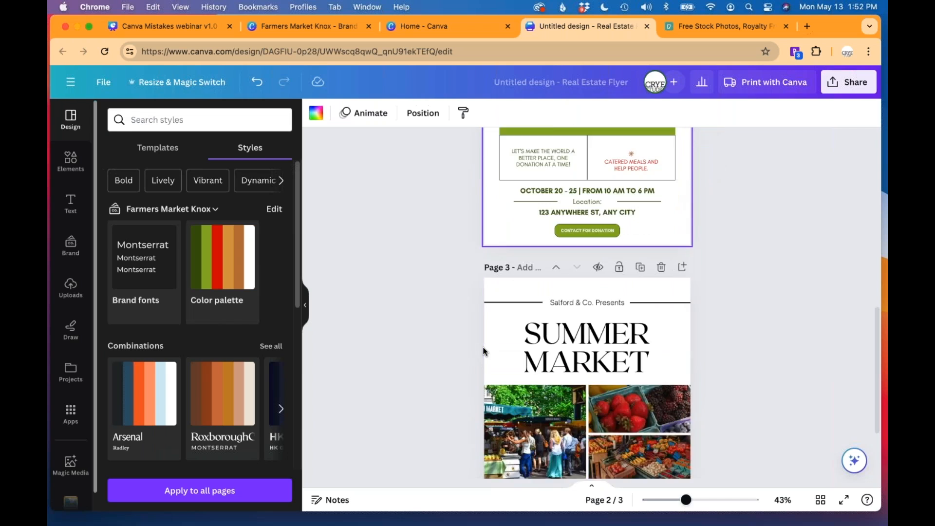
scroll("down", 3)
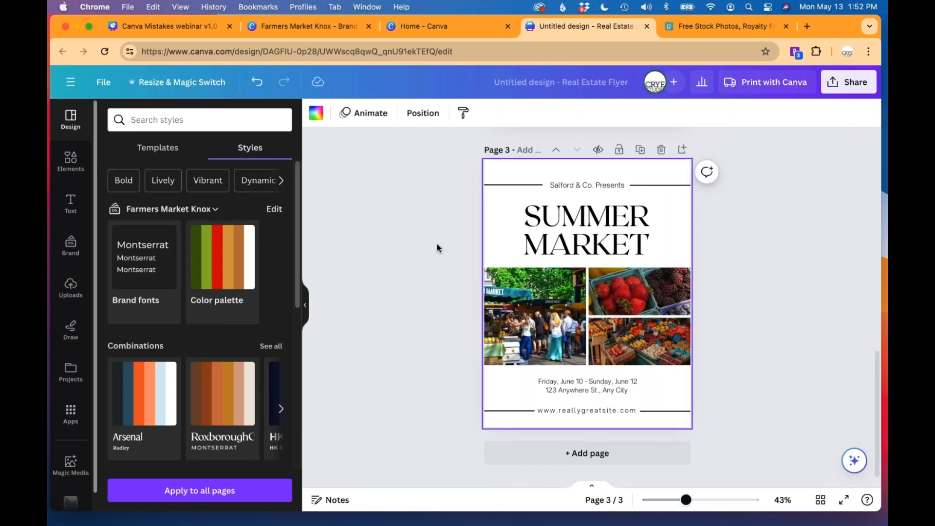
left_click(222, 257)
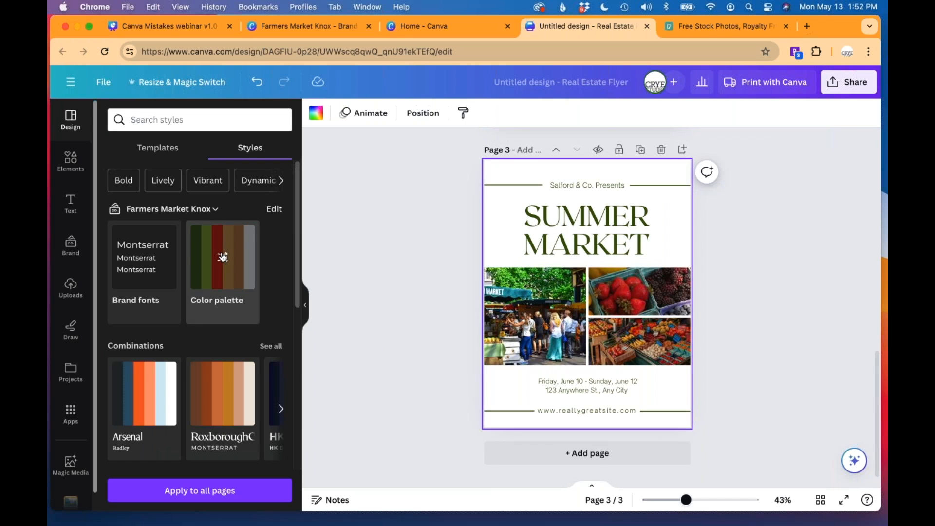
left_click(222, 256)
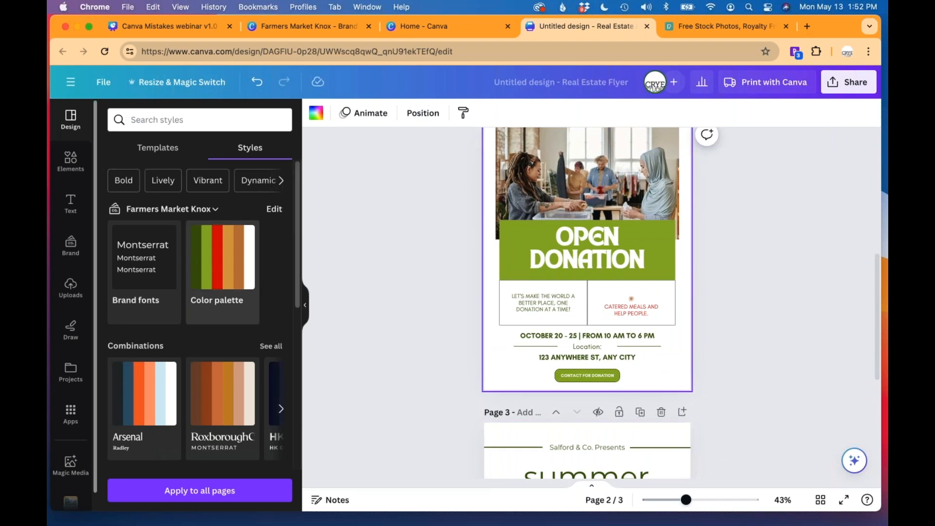
Search the font list for 'lat' and set the SUMMER MARKET headline in Lato
scroll("down", 3)
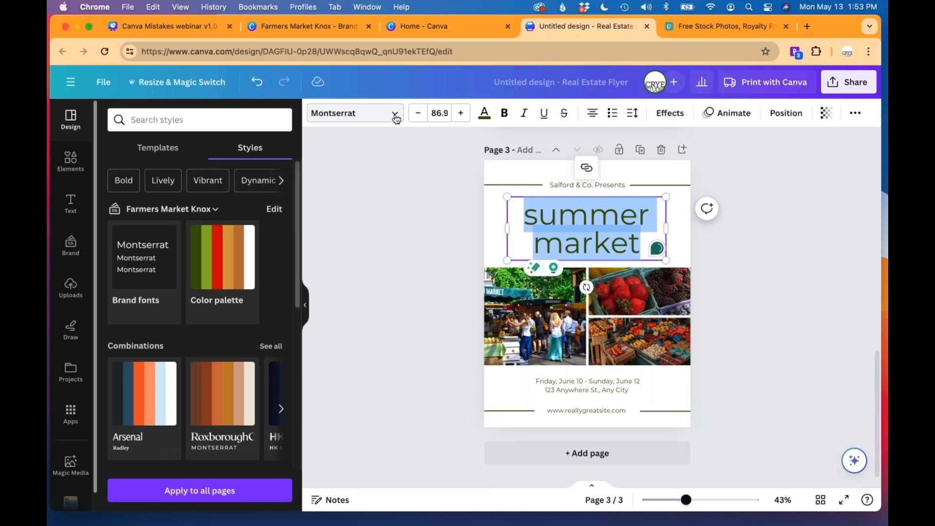
left_click(349, 113)
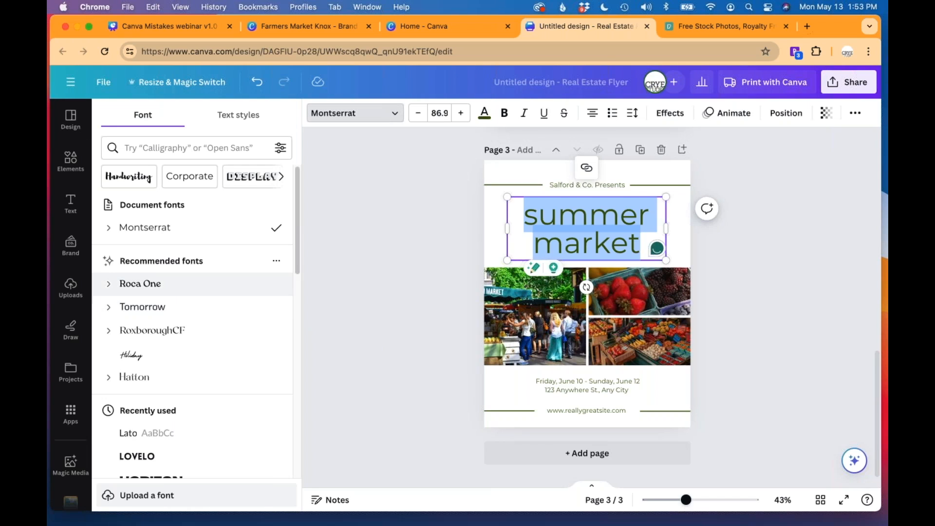
type("lat")
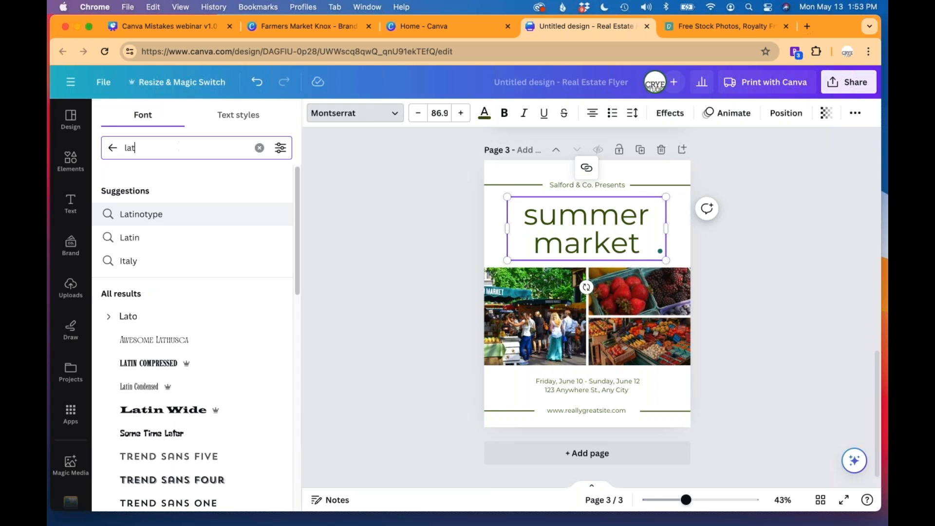
left_click(128, 316)
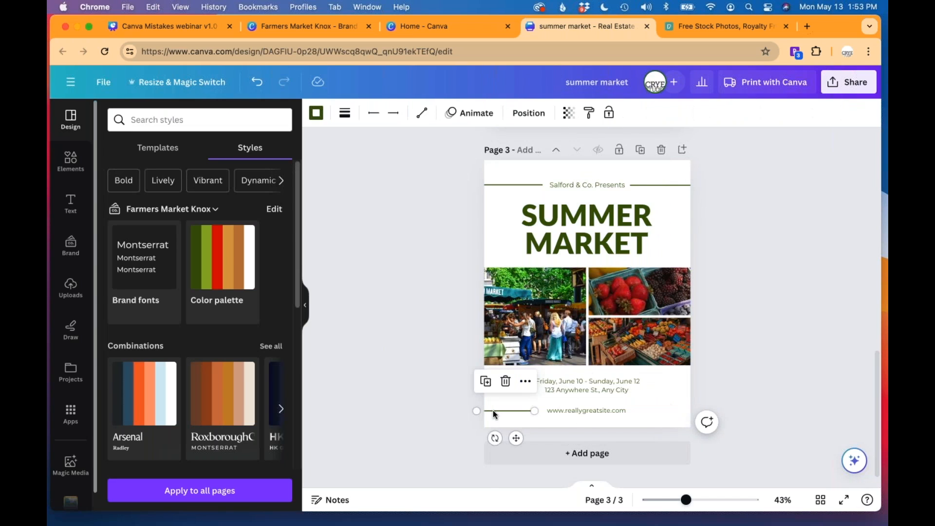
Delete the divider line beside the website and bring up the brand kit logo assets
left_click(585, 410)
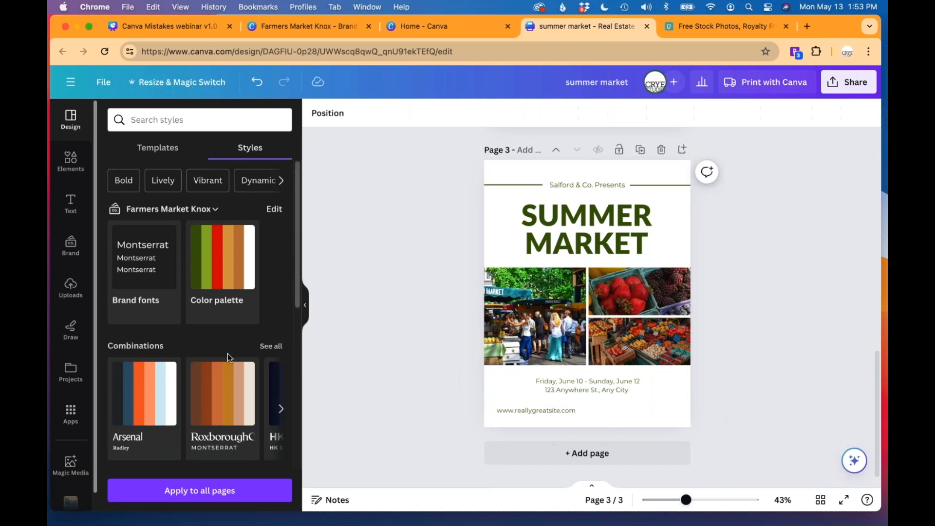
left_click(70, 246)
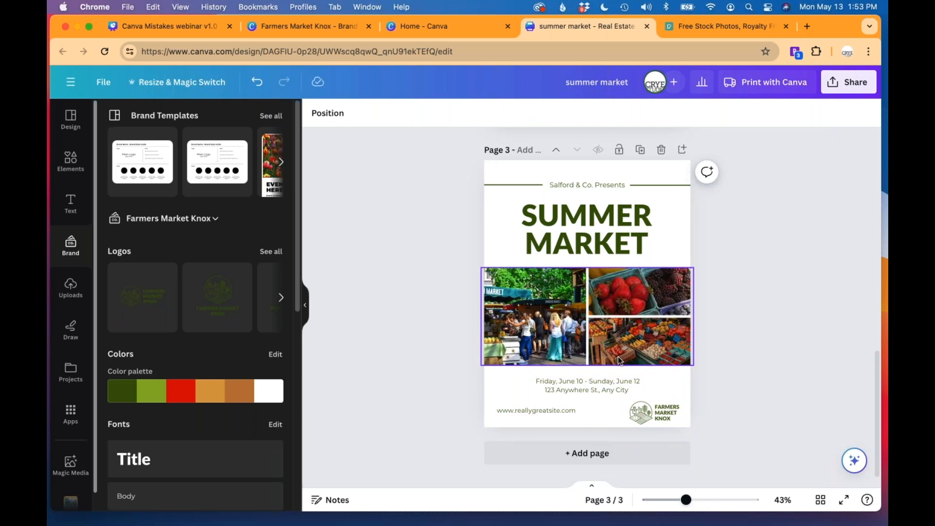
Select the date and address text and search fonts for Montserrat to restyle it bolder and darker
left_click(586, 386)
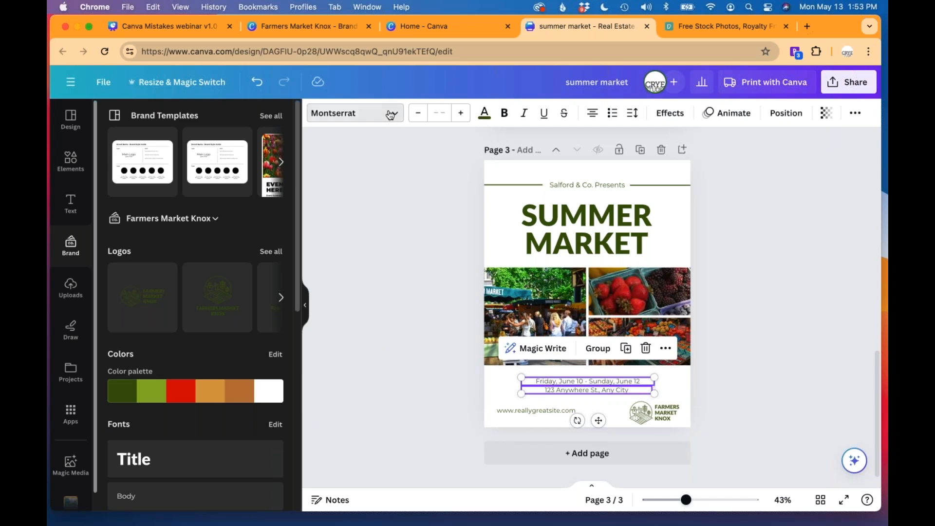
type("lat")
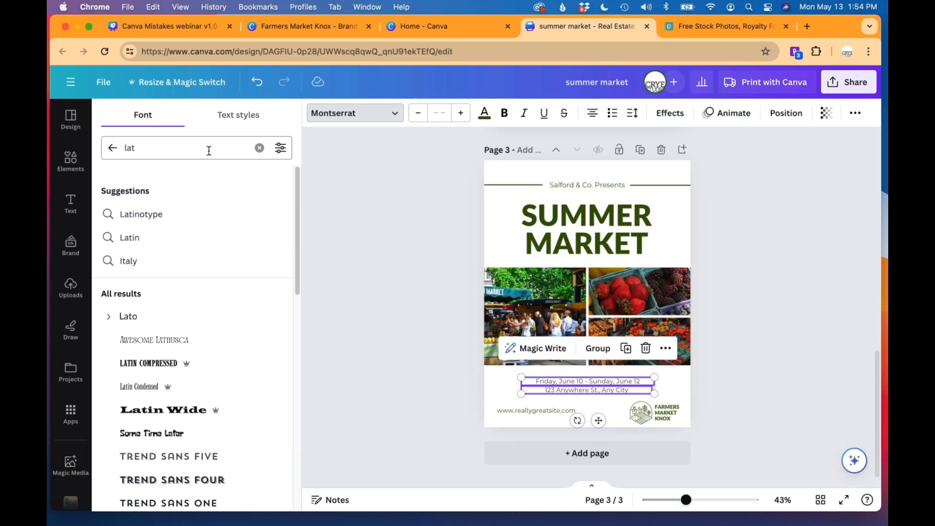
left_click(259, 148)
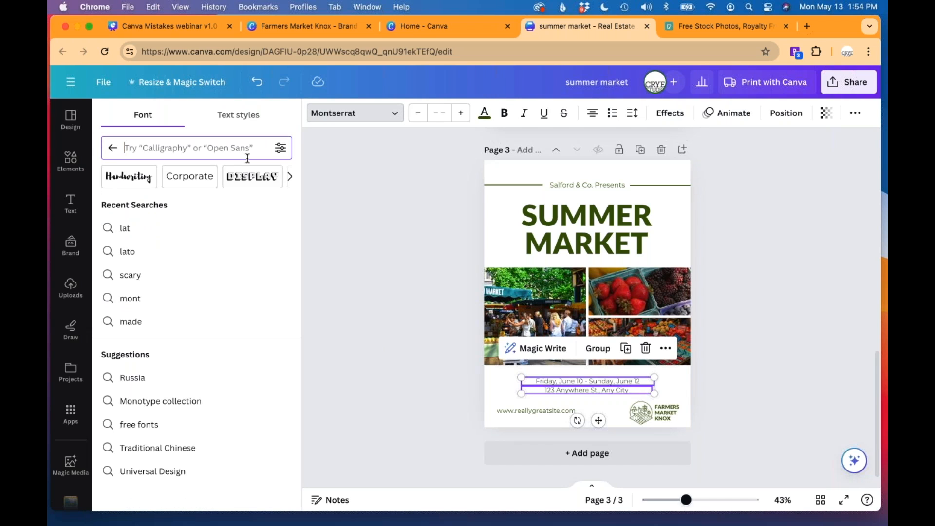
type("mont")
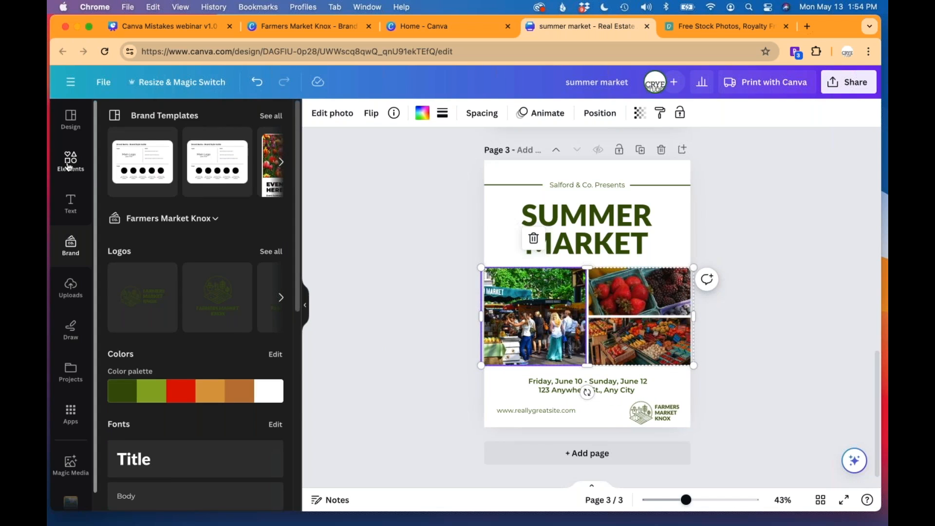
Fill the photo grid with the uploaded vegetable, carrot and blueberry images
scroll("down", 3)
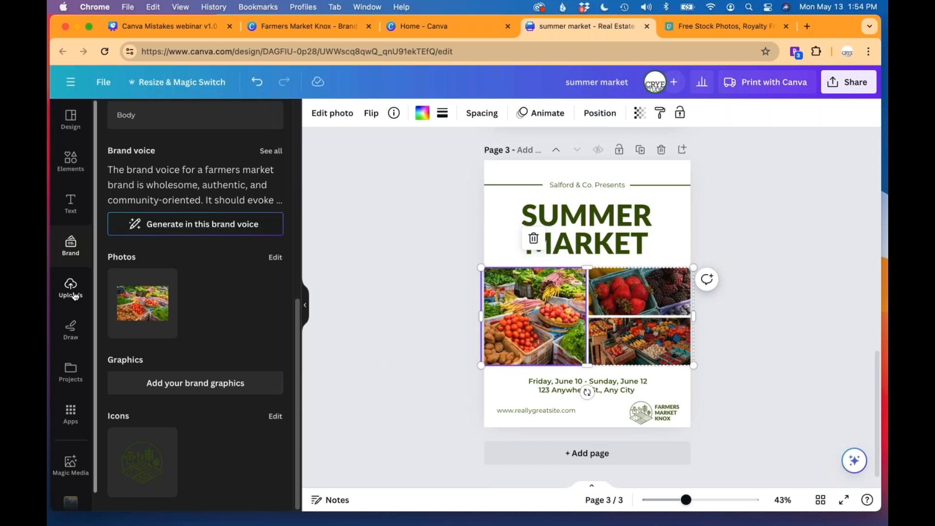
left_click(70, 288)
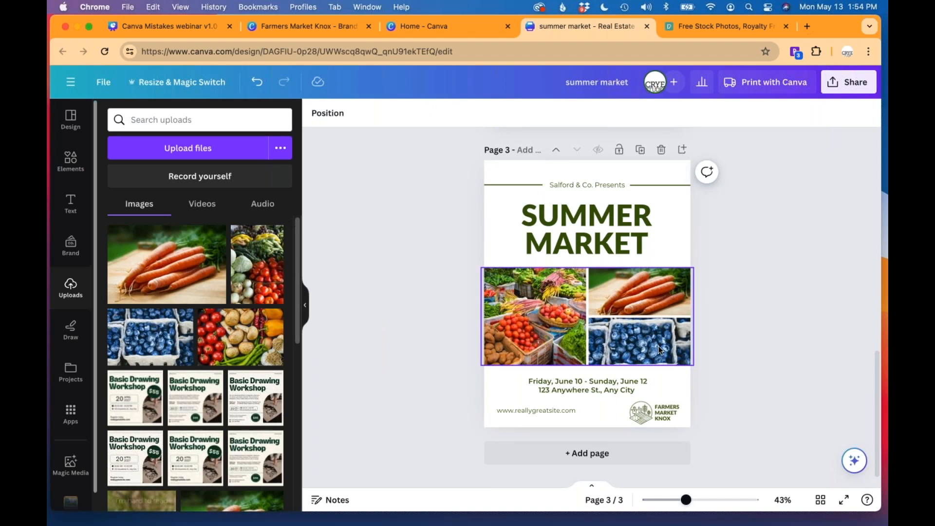
mouse_move(511, 316)
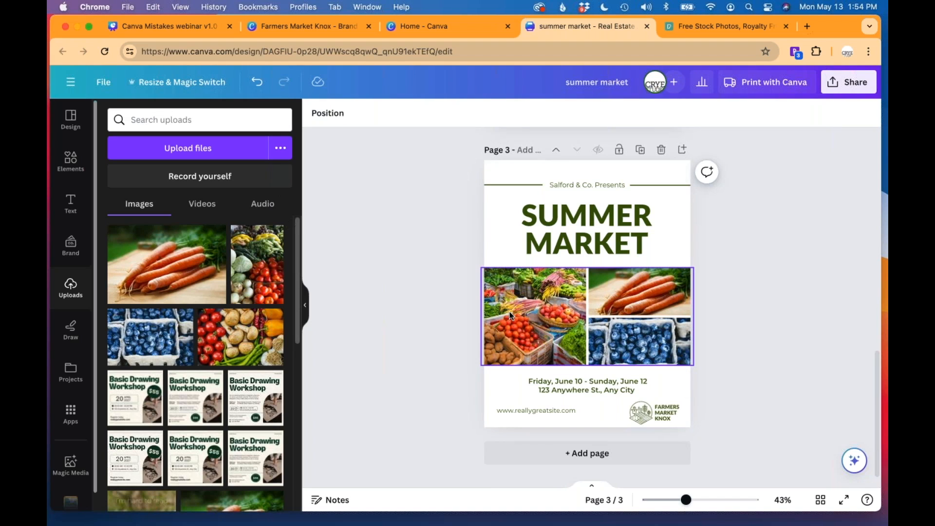
left_click(757, 260)
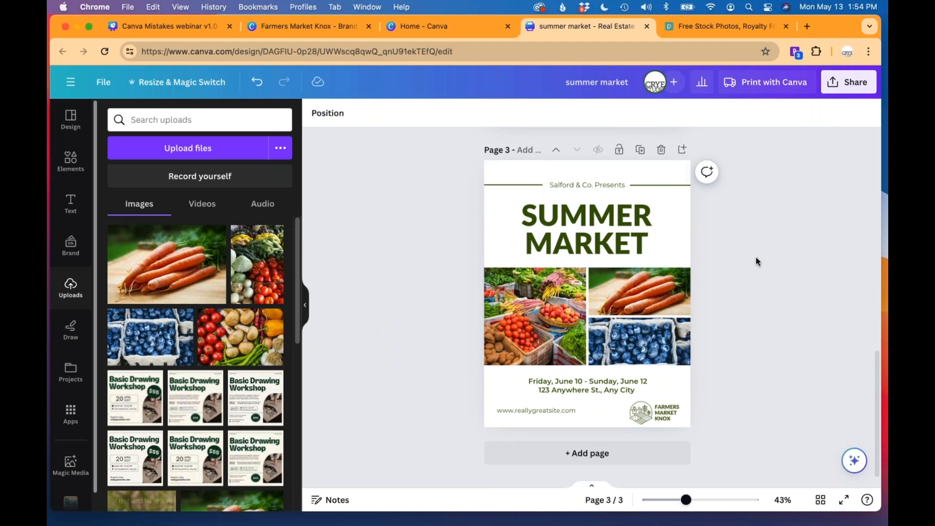
mouse_move(744, 217)
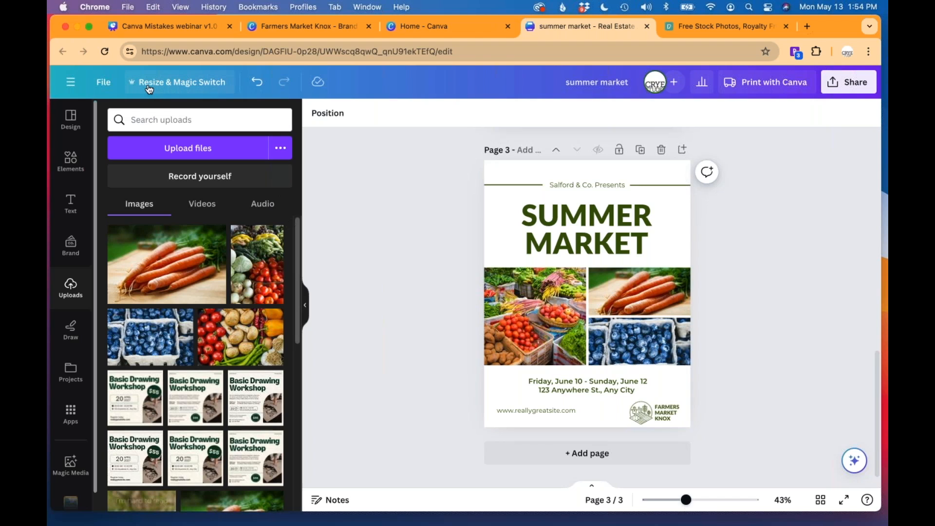
mouse_move(170, 82)
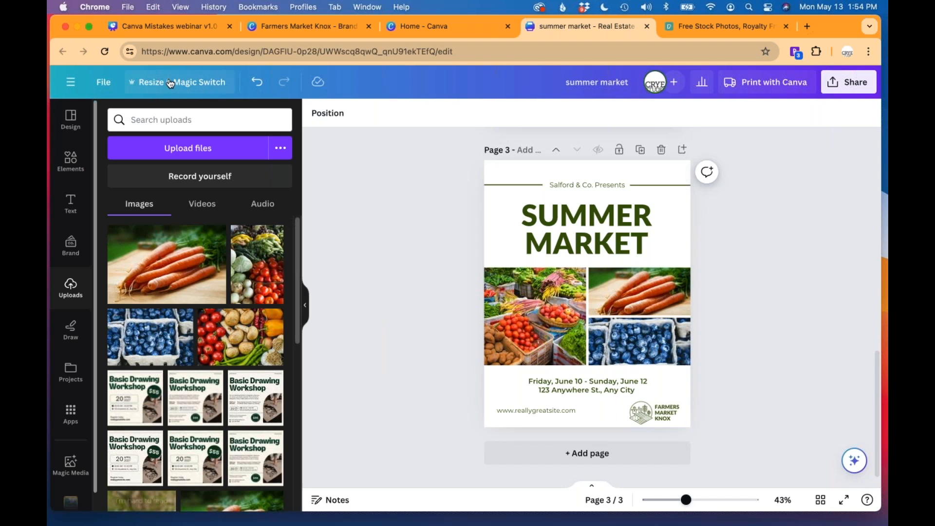
Use Resize & Magic Switch to copy the flyer as an Instagram Post (Square)
left_click(176, 82)
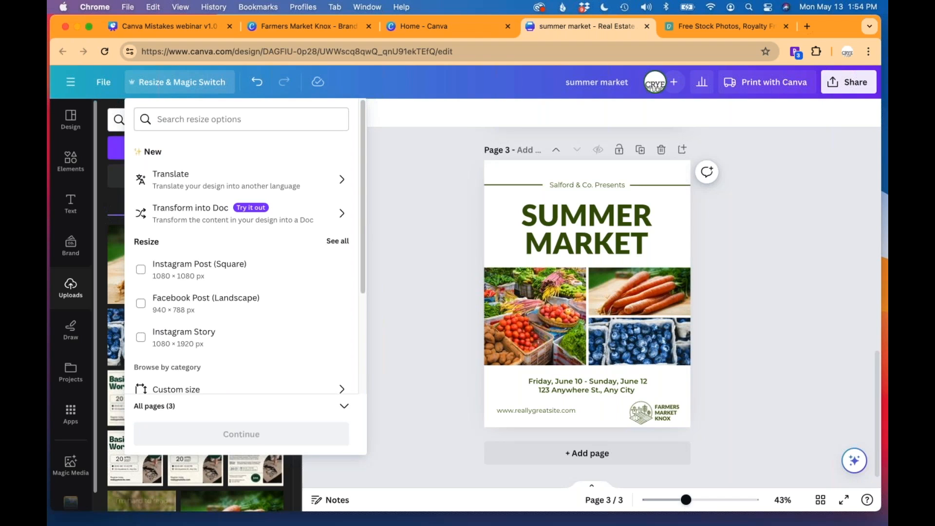
left_click(142, 270)
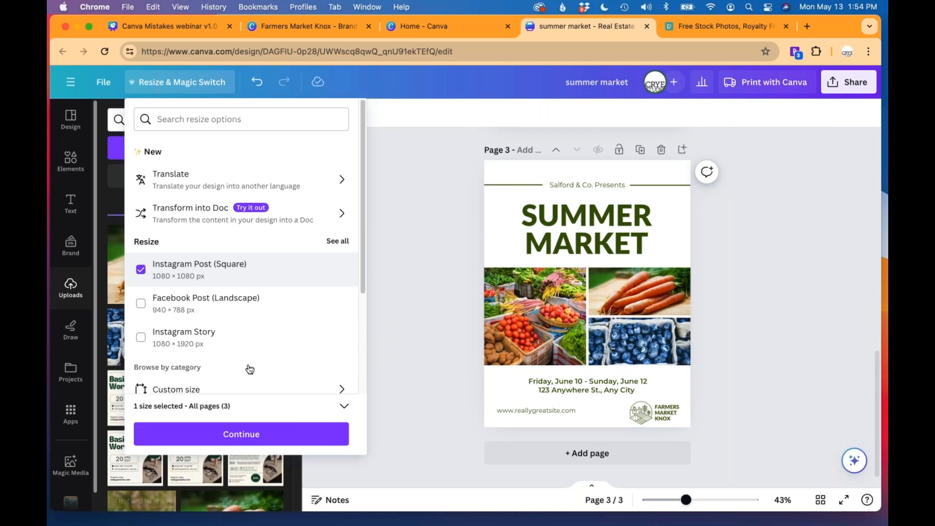
left_click(241, 434)
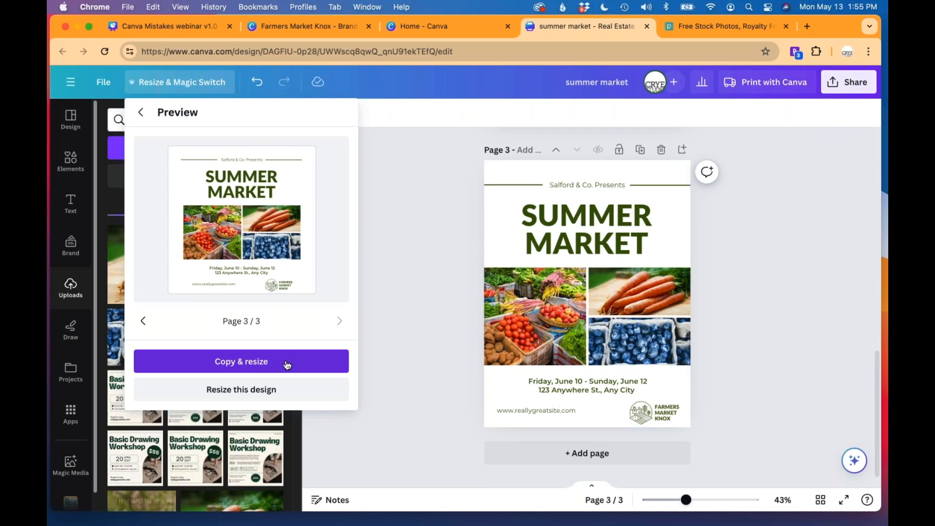
left_click(240, 360)
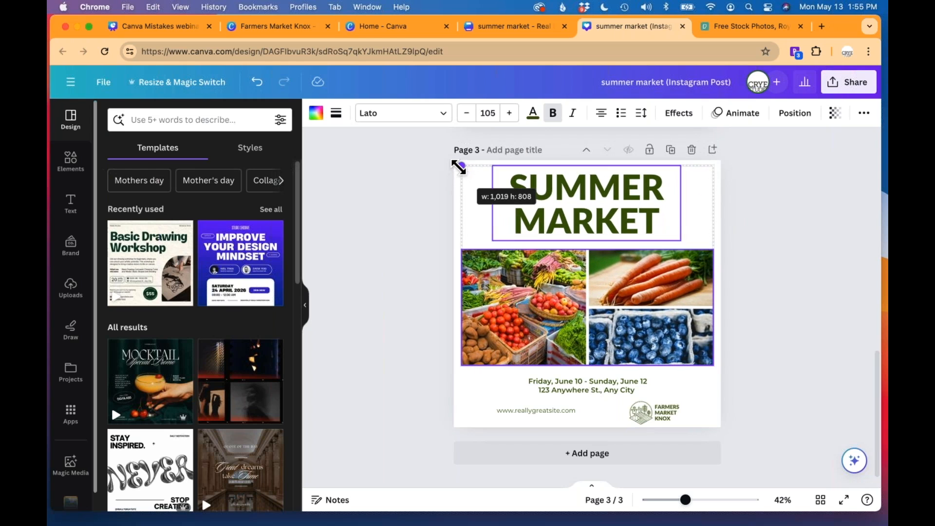
Enlarge the headline and photo grid, remove the presenter line, website and logo, and review the square layout
left_click(535, 410)
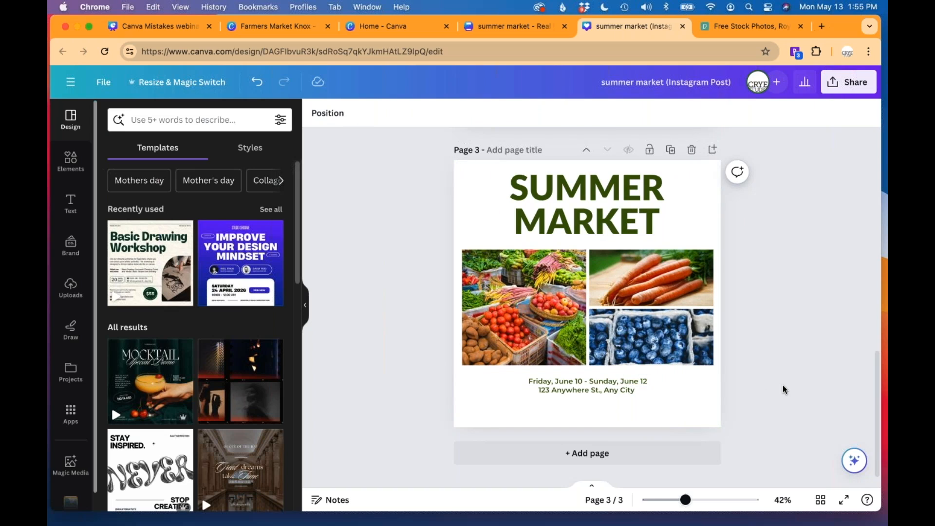
left_click(586, 385)
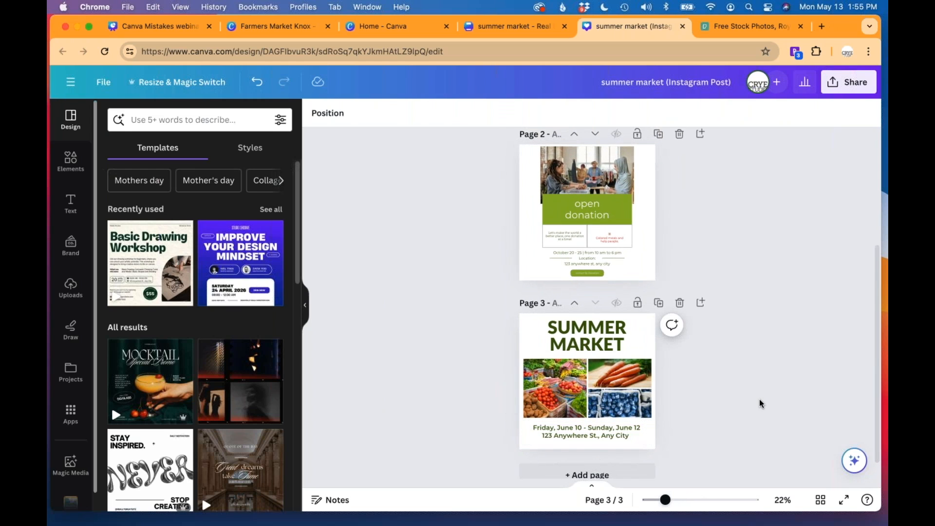
left_click(585, 436)
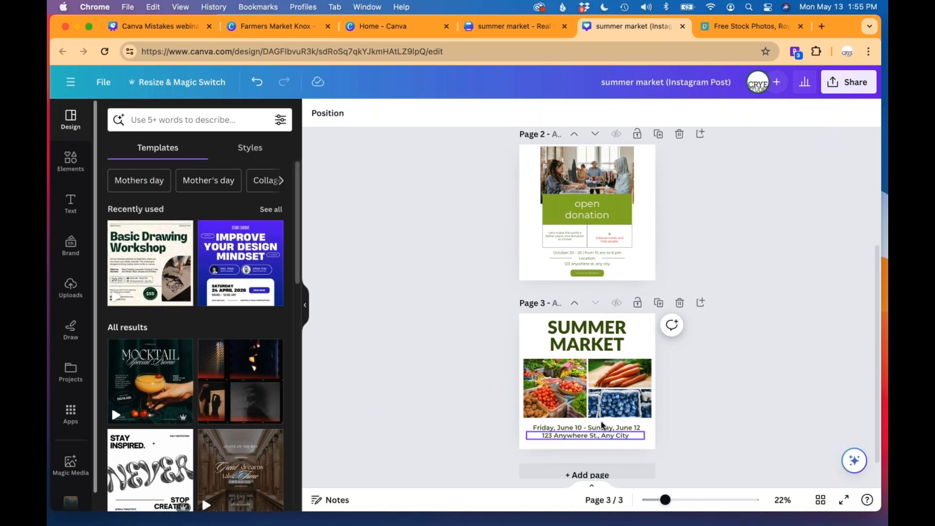